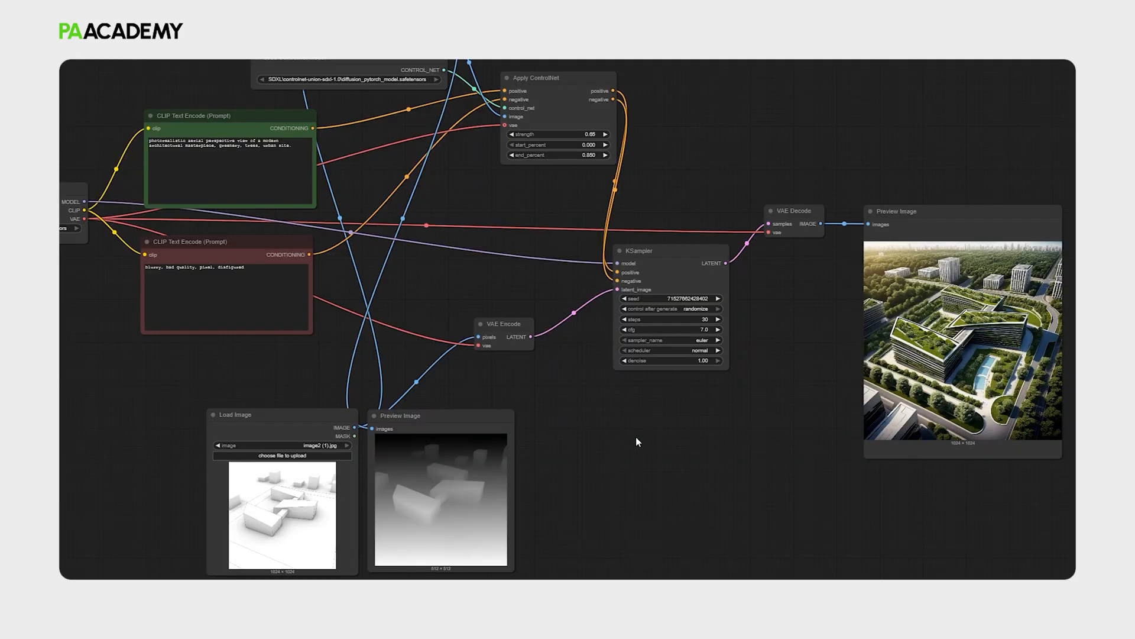
mouse_move(536, 295)
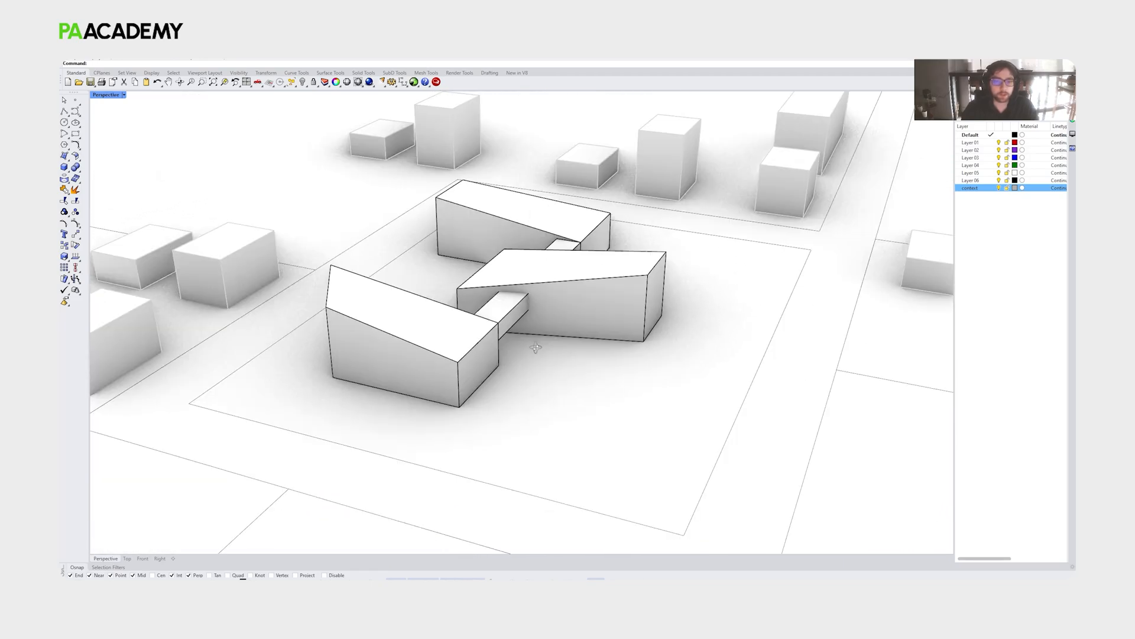
Orbit the Perspective viewport to an aerial angle over the three massing blocks.
left_click_drag(536, 311, 565, 315)
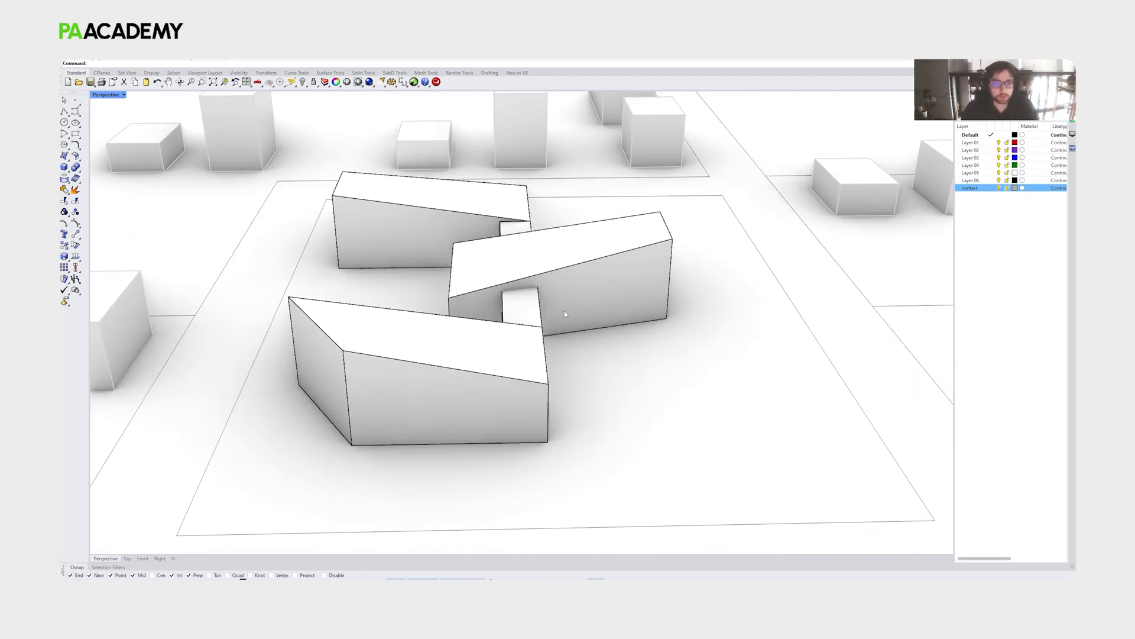
left_click_drag(566, 311, 550, 296)
type("Print")
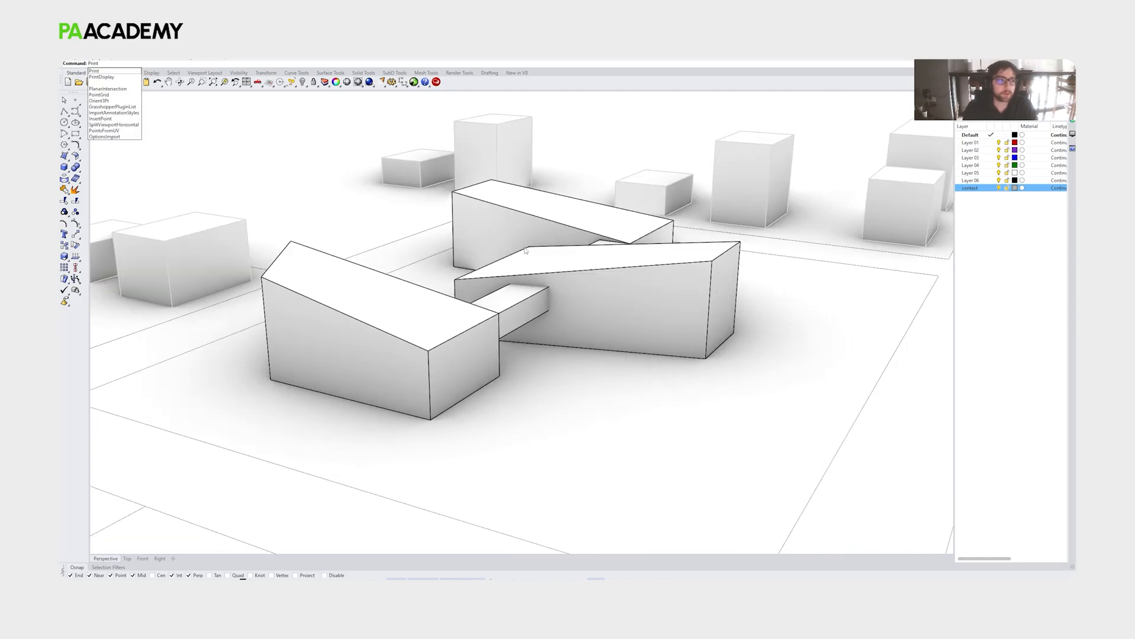
Print the viewport to an Image File at 1024 by 1024 pixels and save it as a JPEG.
left_click(102, 76)
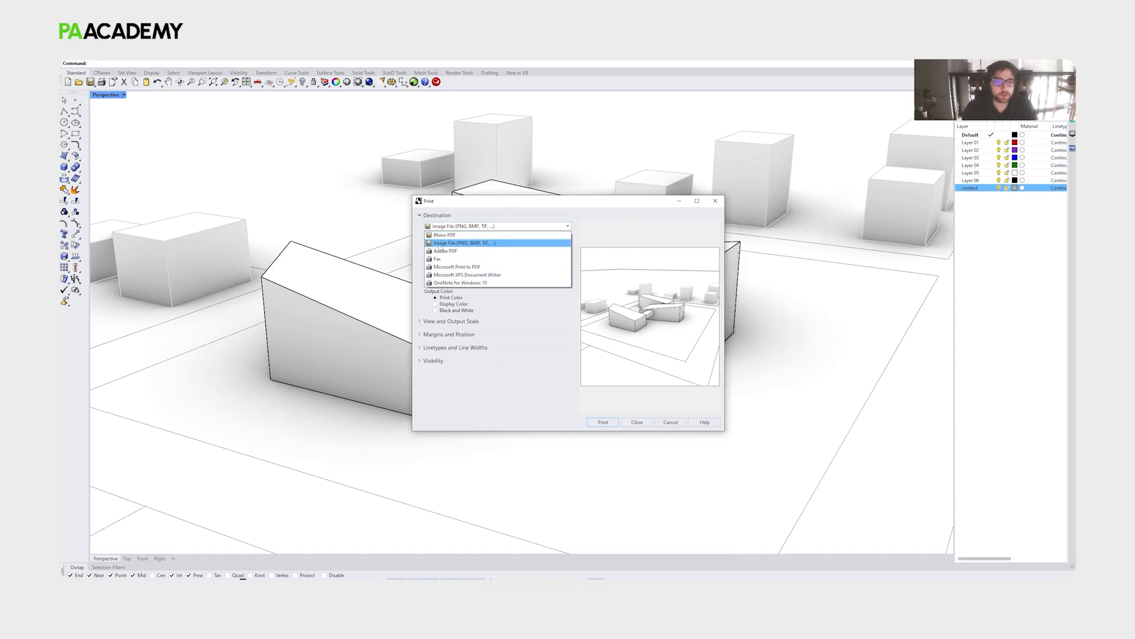
left_click(446, 242)
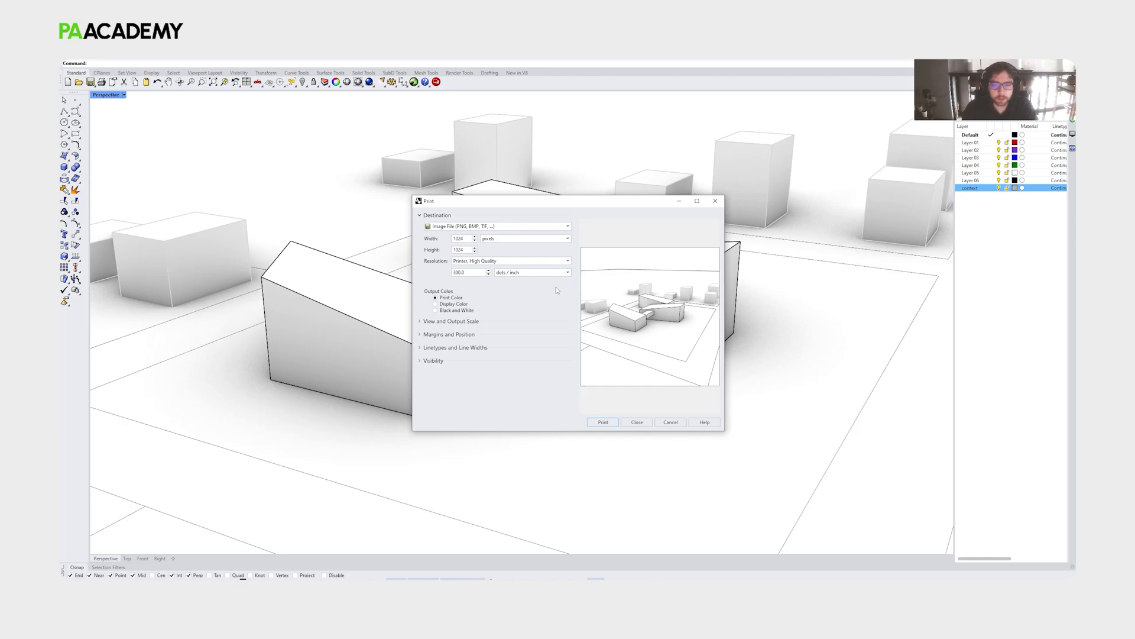
left_click(636, 421)
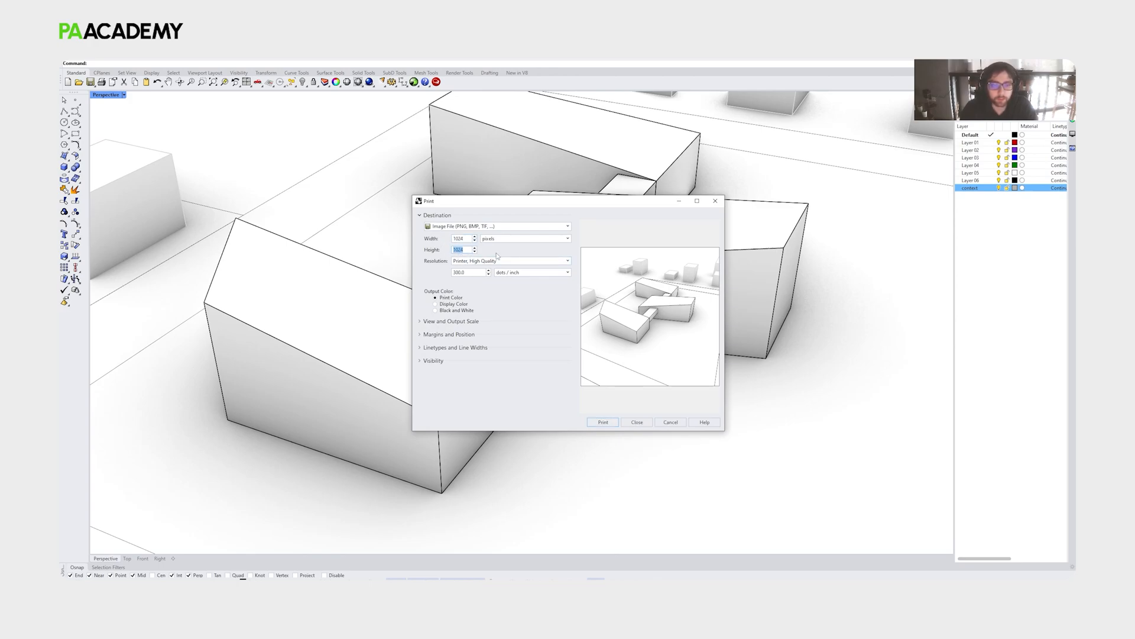
left_click(602, 421)
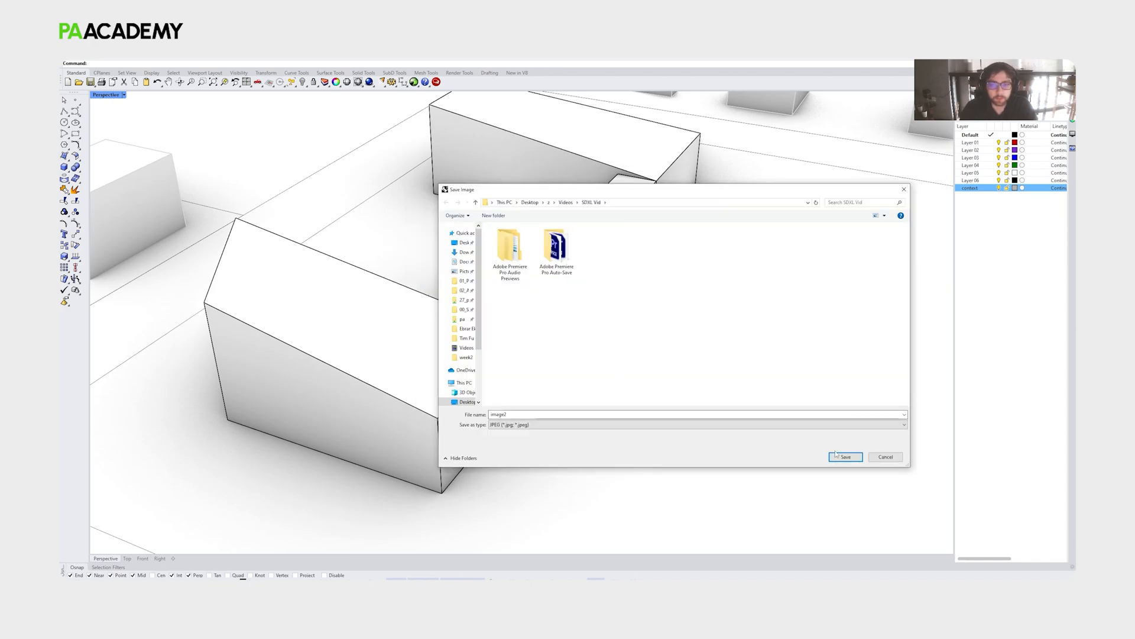
left_click(844, 456)
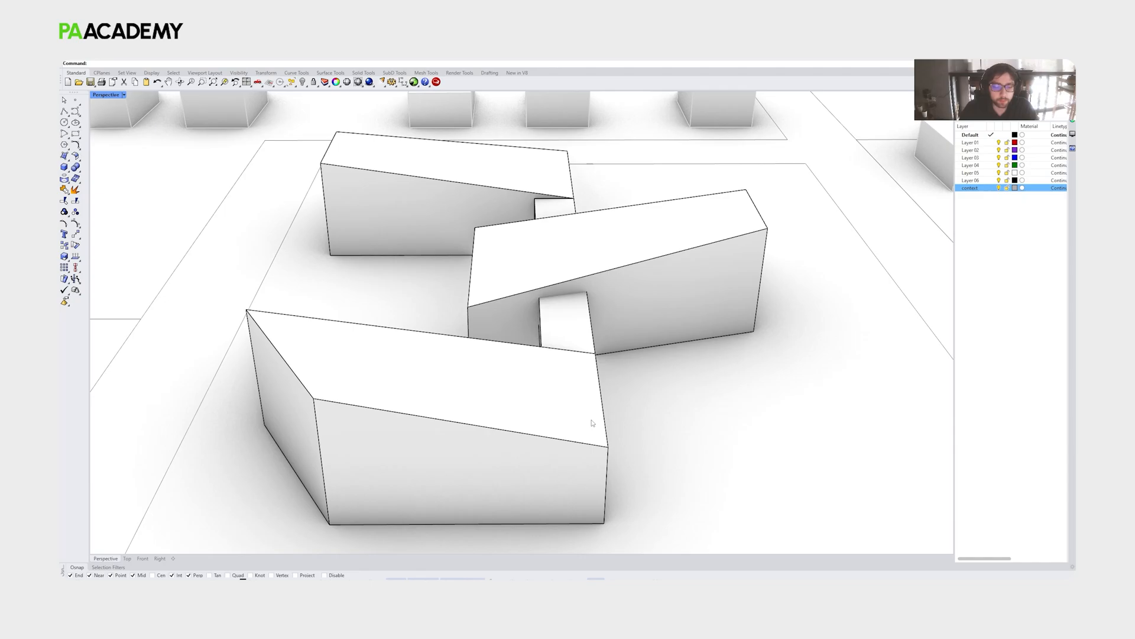
mouse_move(572, 391)
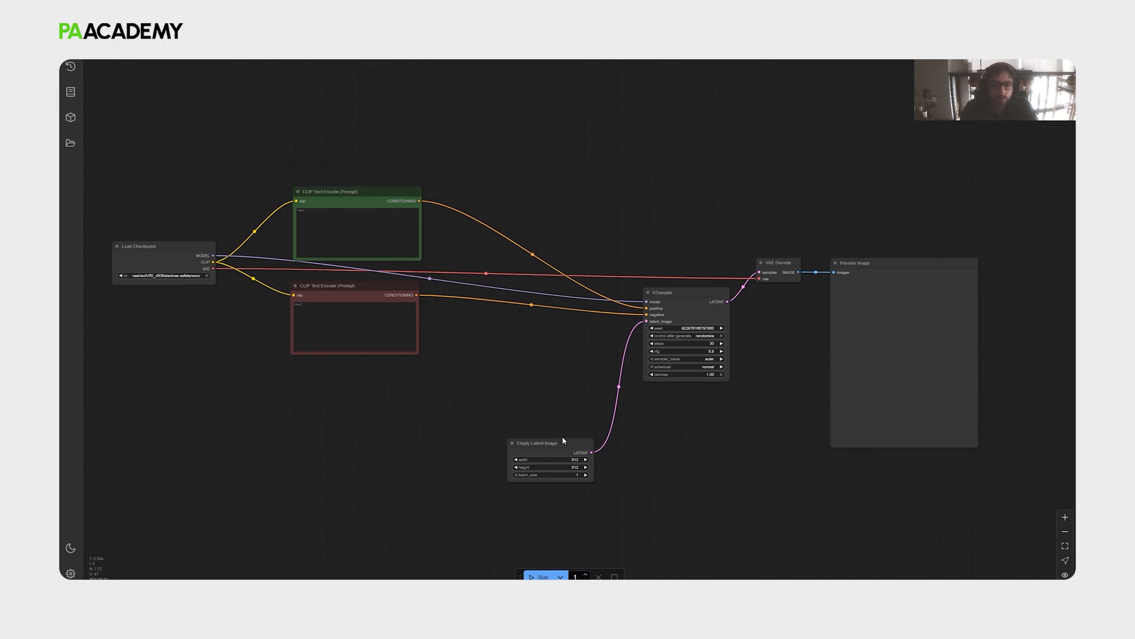
mouse_move(541, 396)
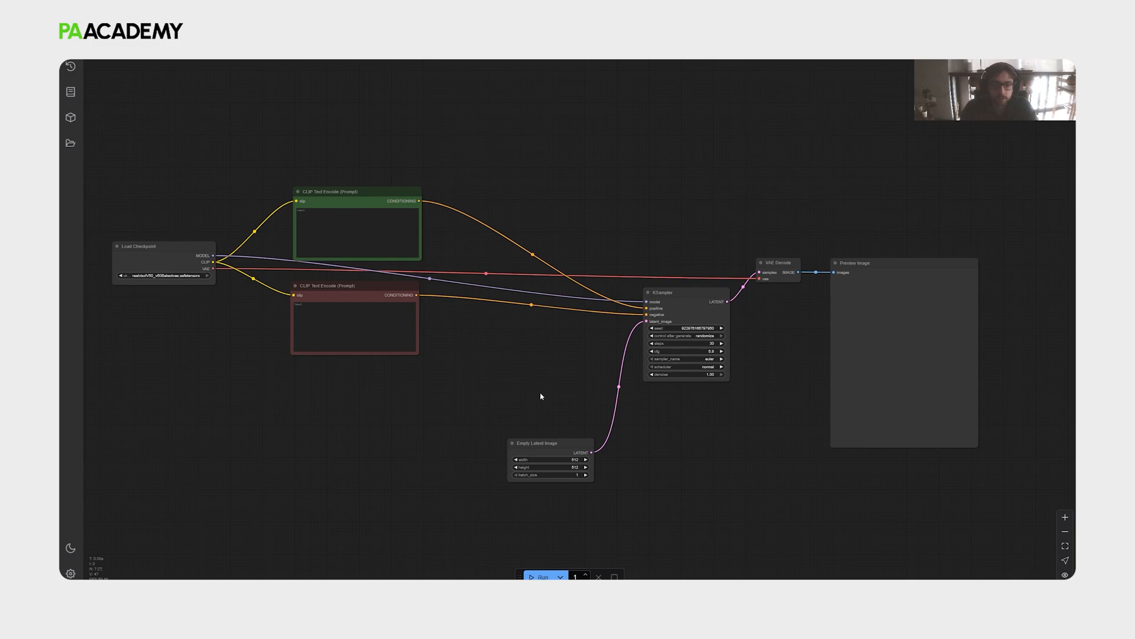
mouse_move(459, 363)
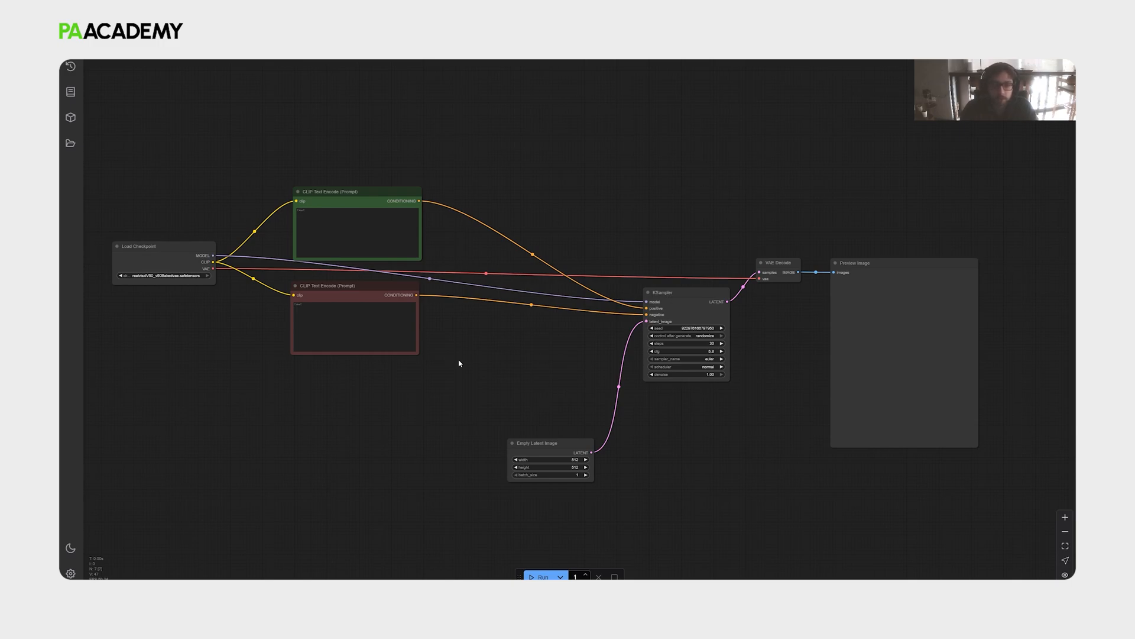
mouse_move(518, 368)
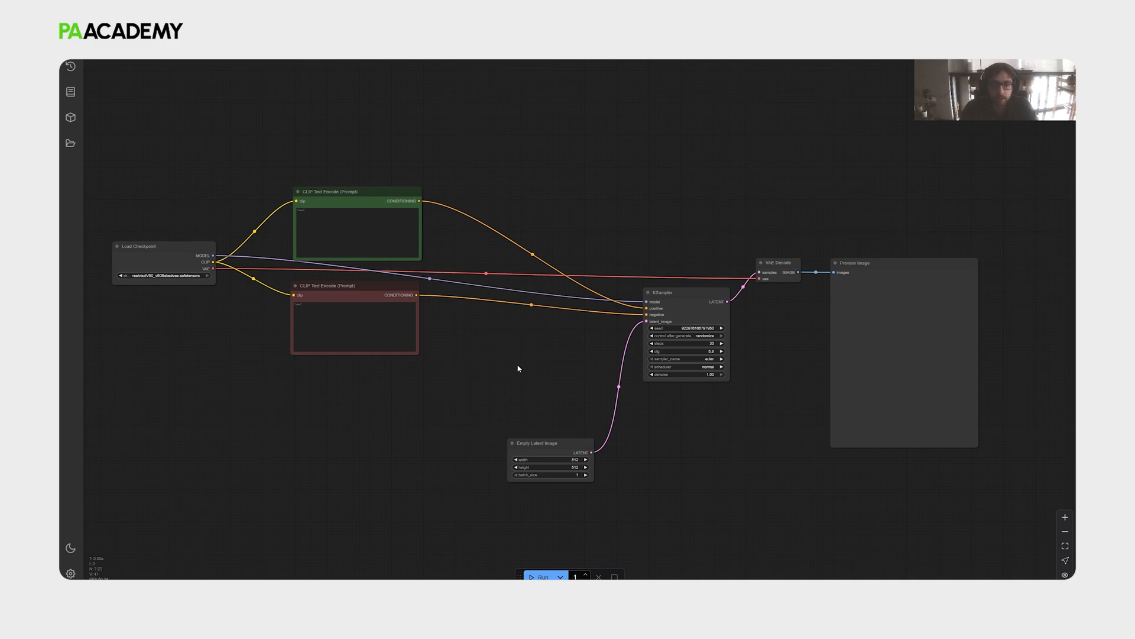
Pan the default text-to-image node graph to center it on the canvas.
left_click_drag(518, 369, 541, 372)
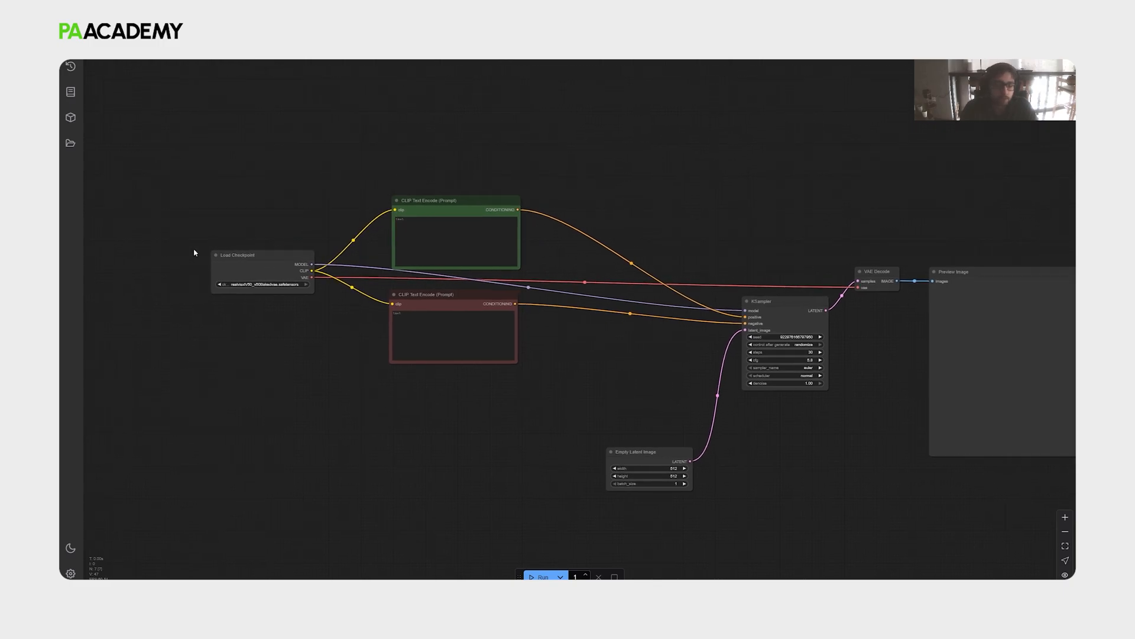
mouse_move(196, 269)
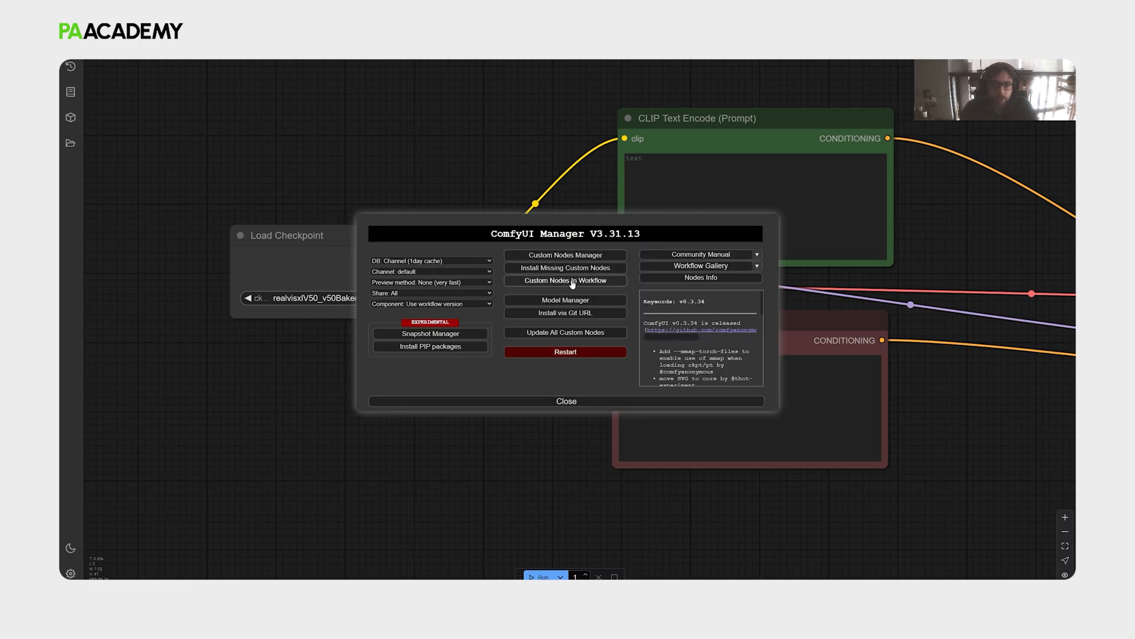
mouse_move(565, 299)
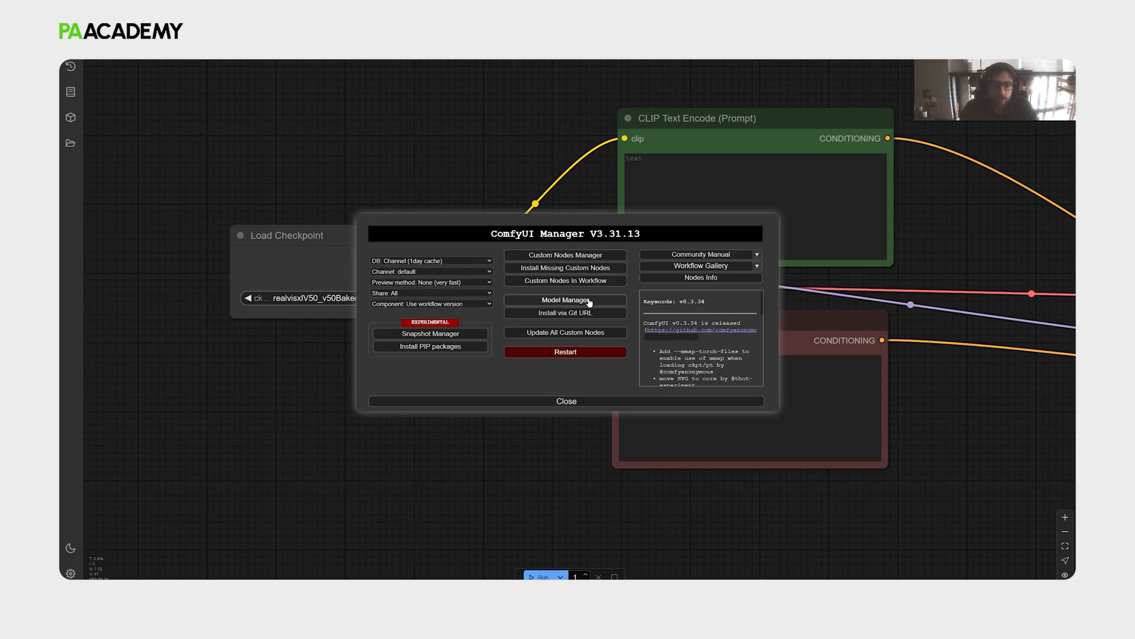
Search the Model Manager list for 'sdxl' models, then return to the manager menu.
left_click(566, 299)
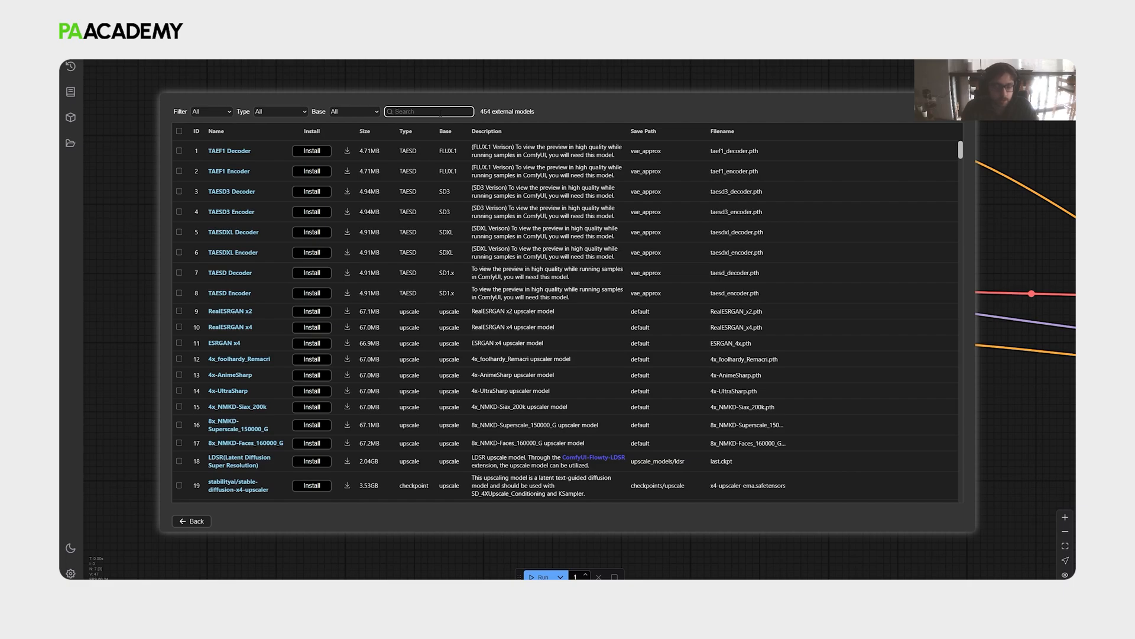
type("sdxl")
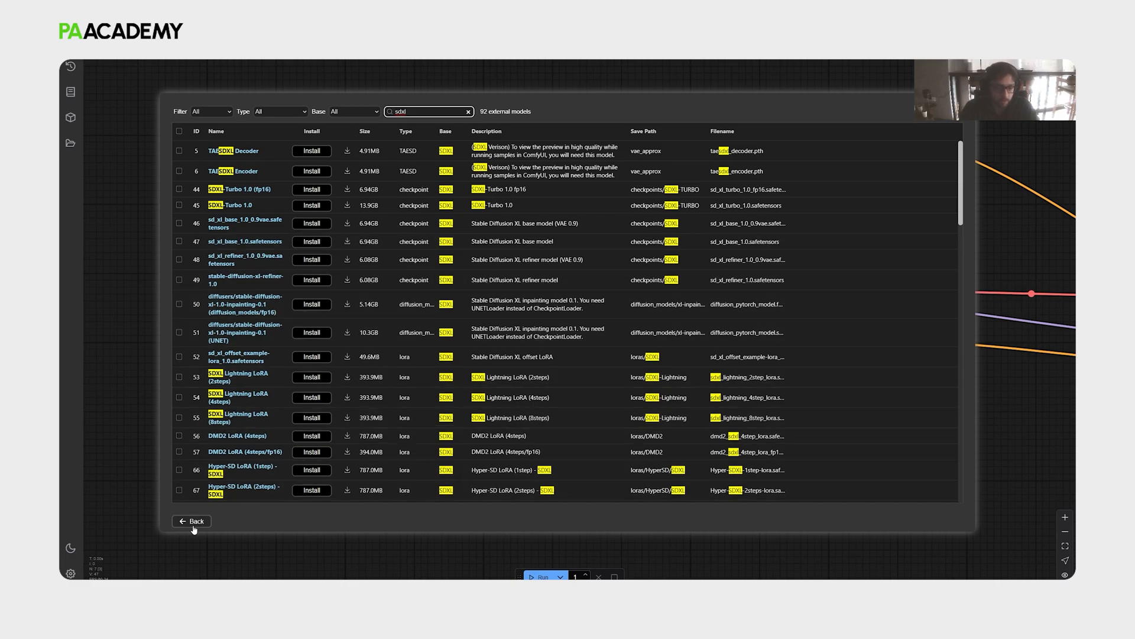
left_click(191, 521)
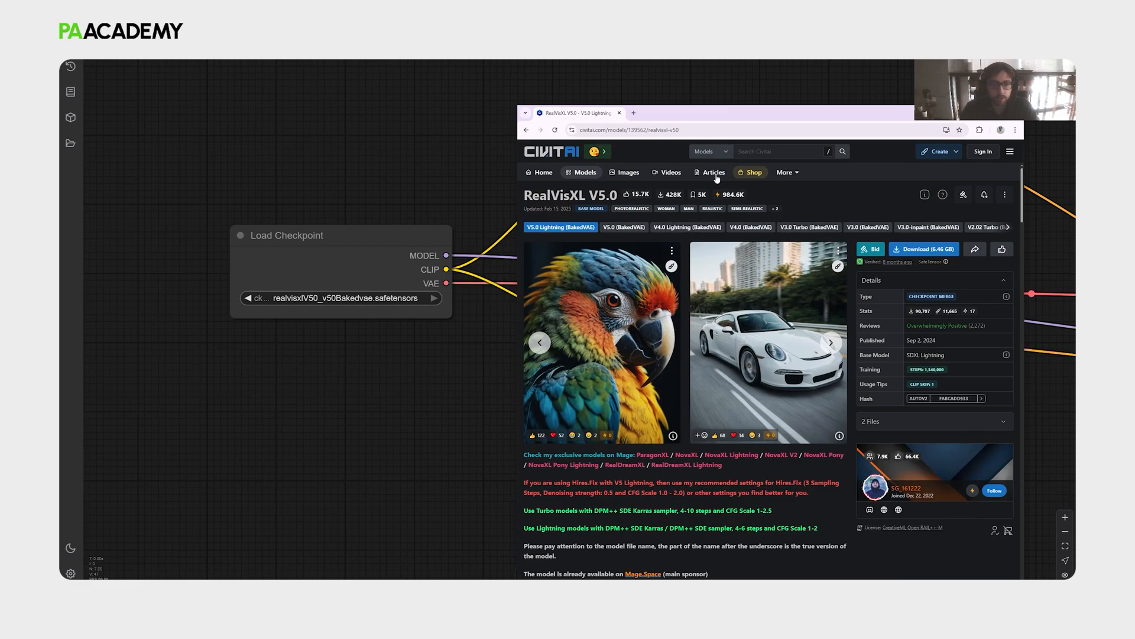
mouse_move(592, 408)
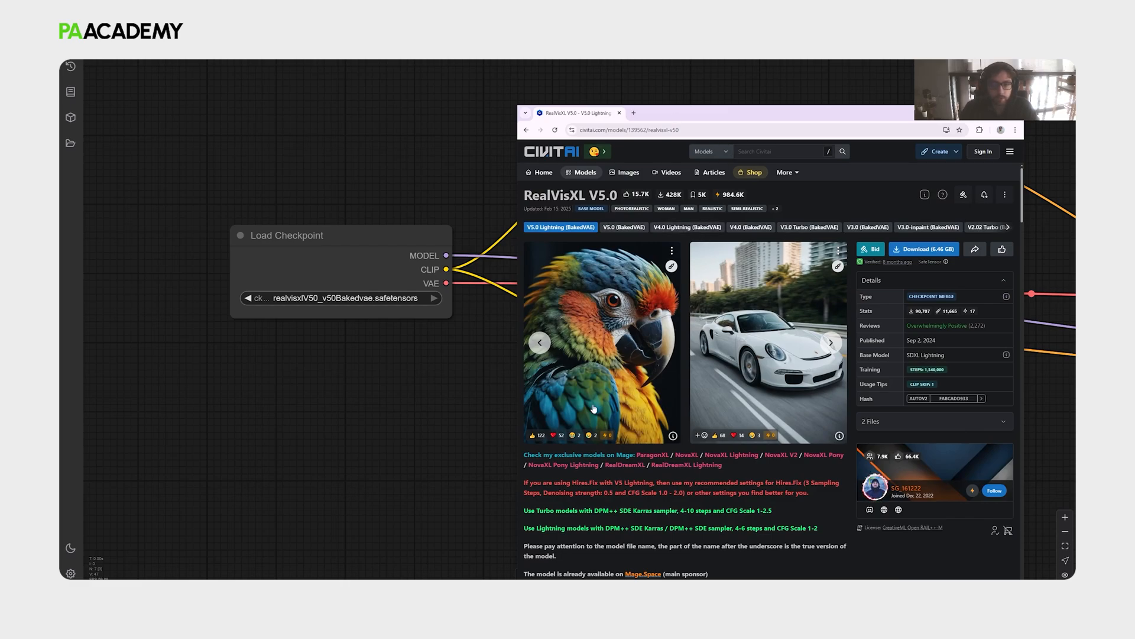
mouse_move(361, 342)
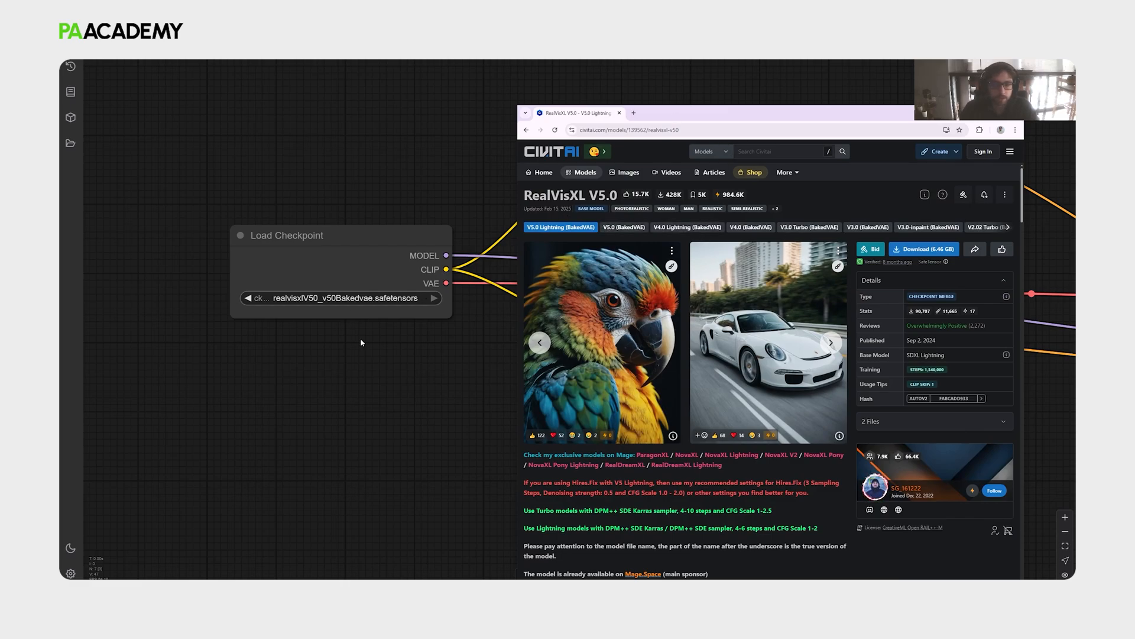
mouse_move(224, 577)
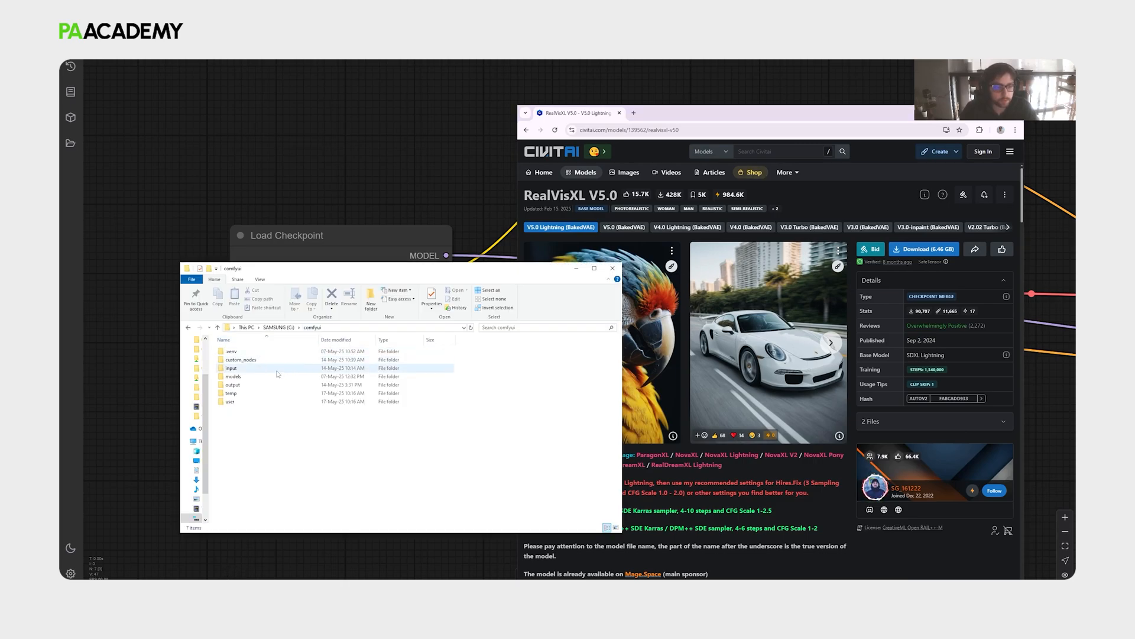
Browse to comfyui > models > checkpoints and select the RealVisXL safetensors file.
left_click(233, 376)
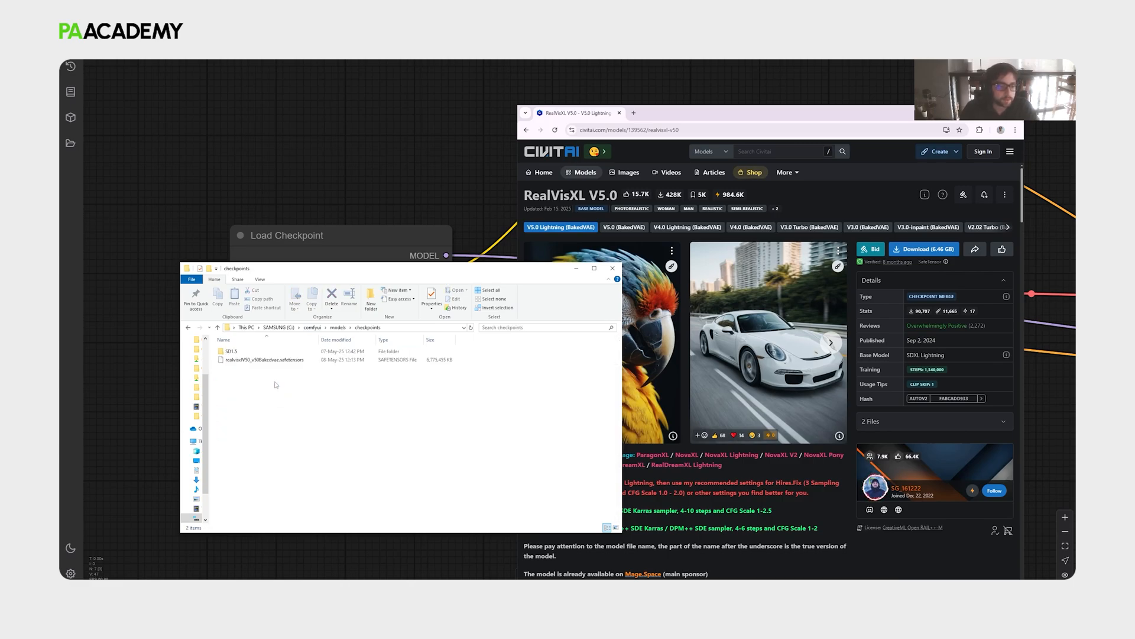
left_click(261, 359)
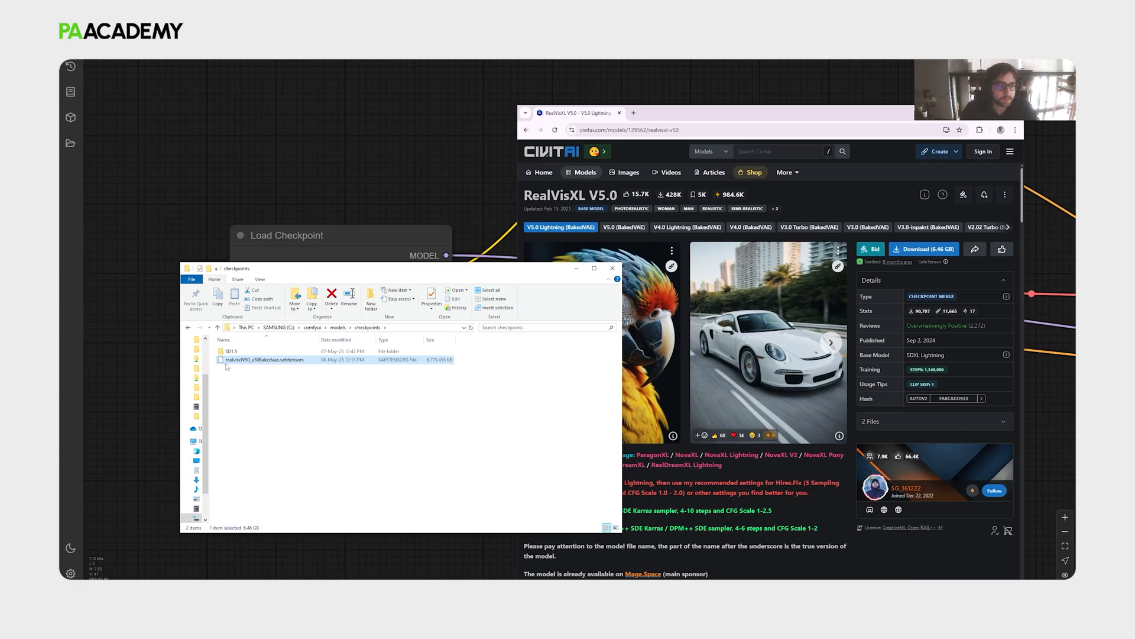
mouse_move(577, 299)
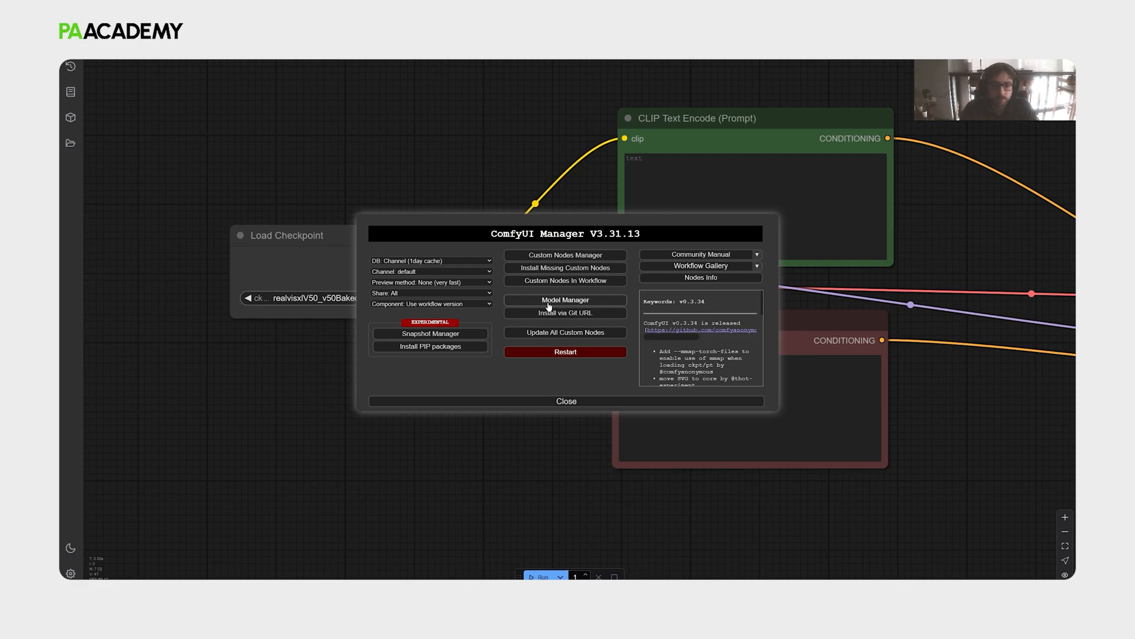
mouse_move(536, 409)
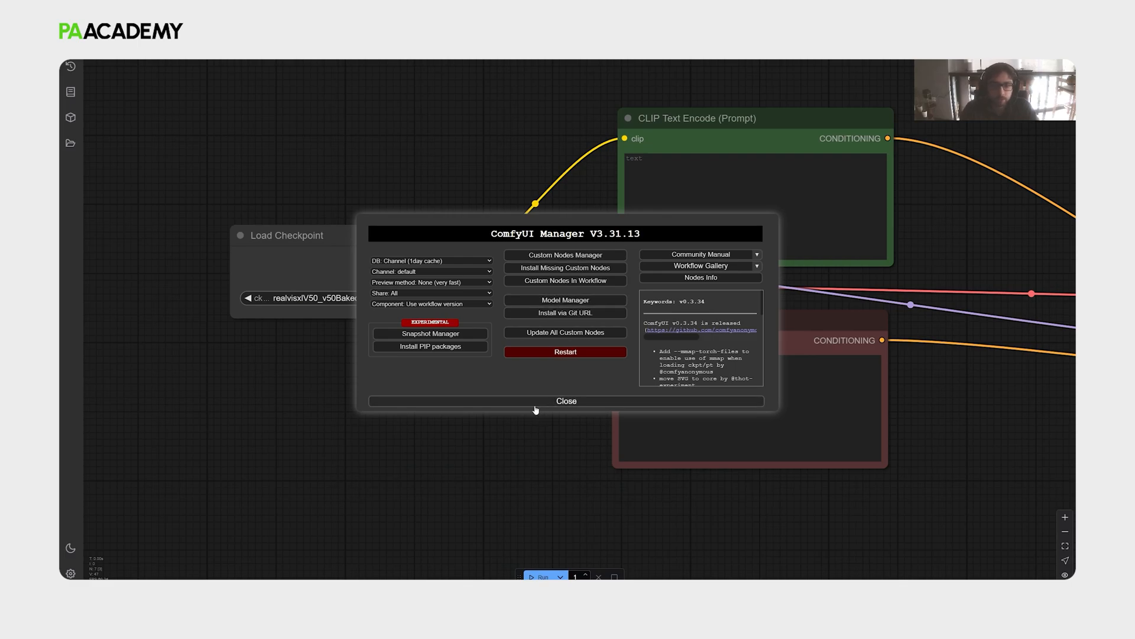
Upload the exported Rhino massing image into the Load Image node.
left_click(565, 401)
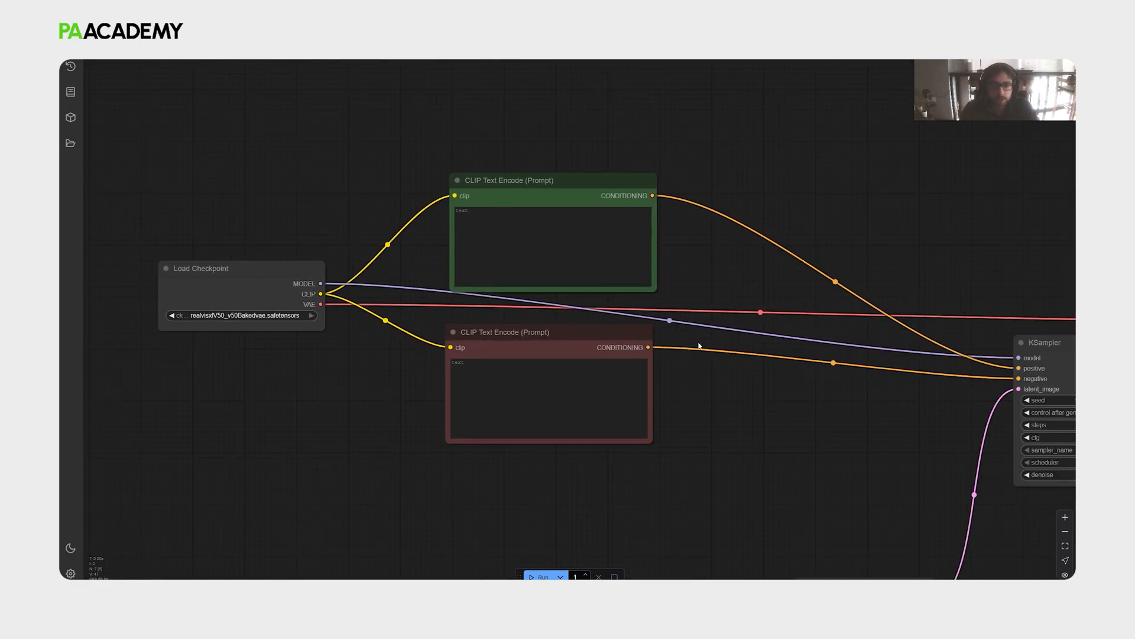
left_click_drag(699, 346, 340, 343)
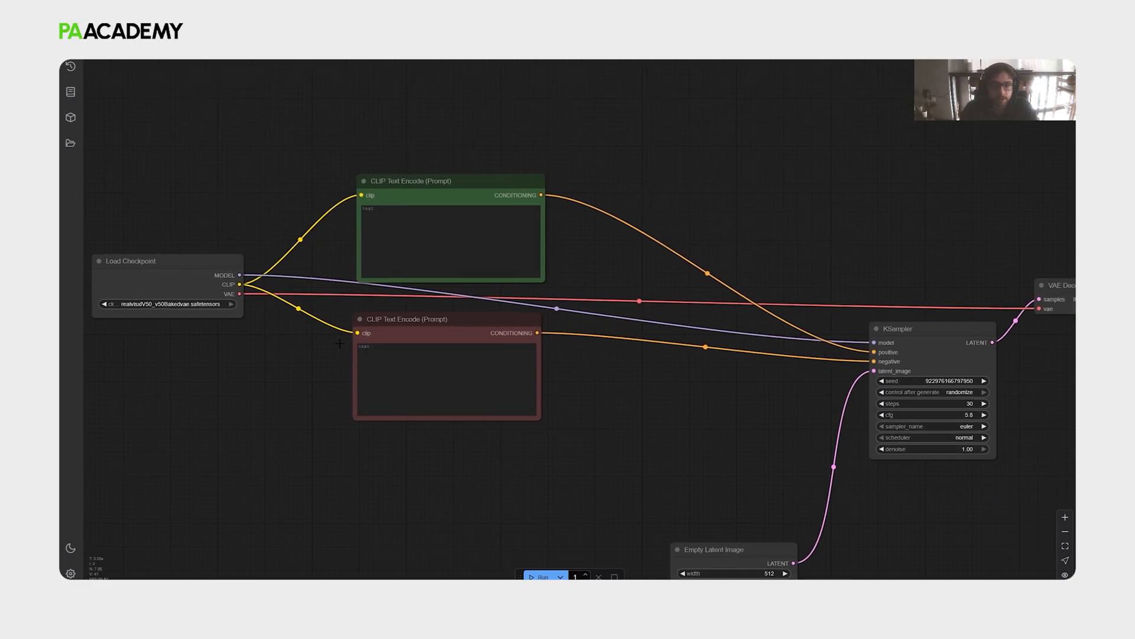
left_click_drag(340, 344, 214, 328)
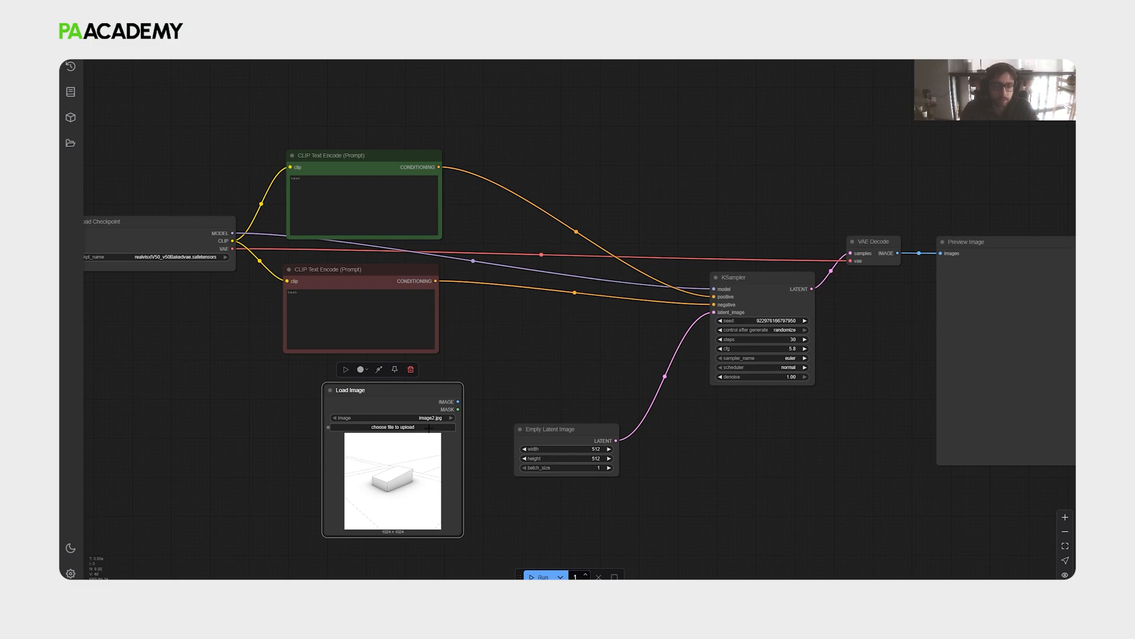
left_click(393, 427)
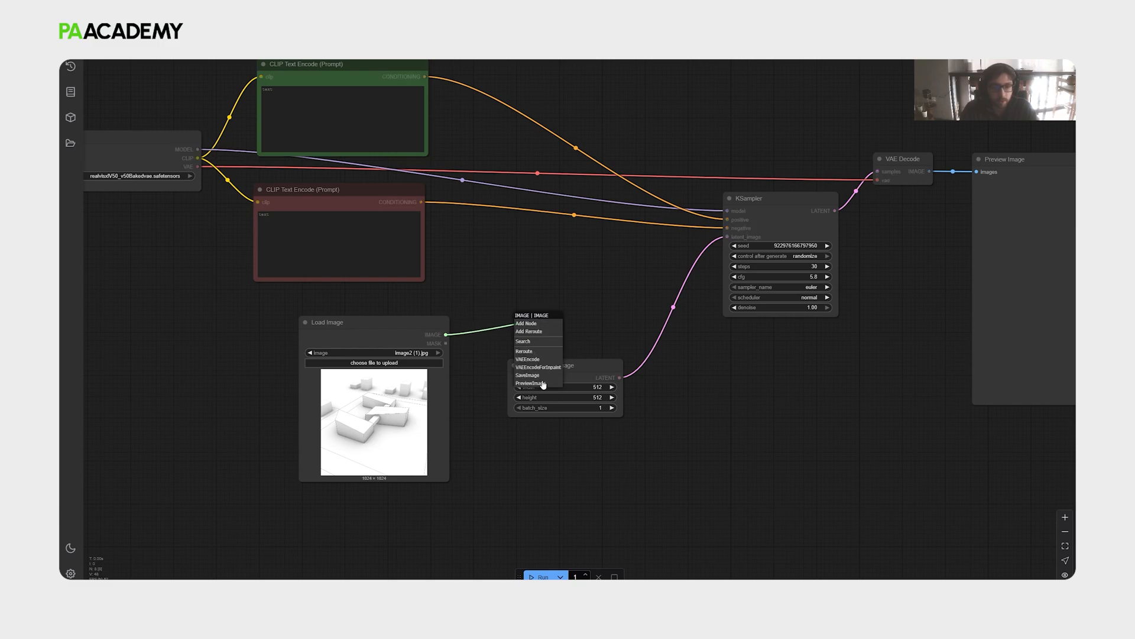
mouse_move(529, 359)
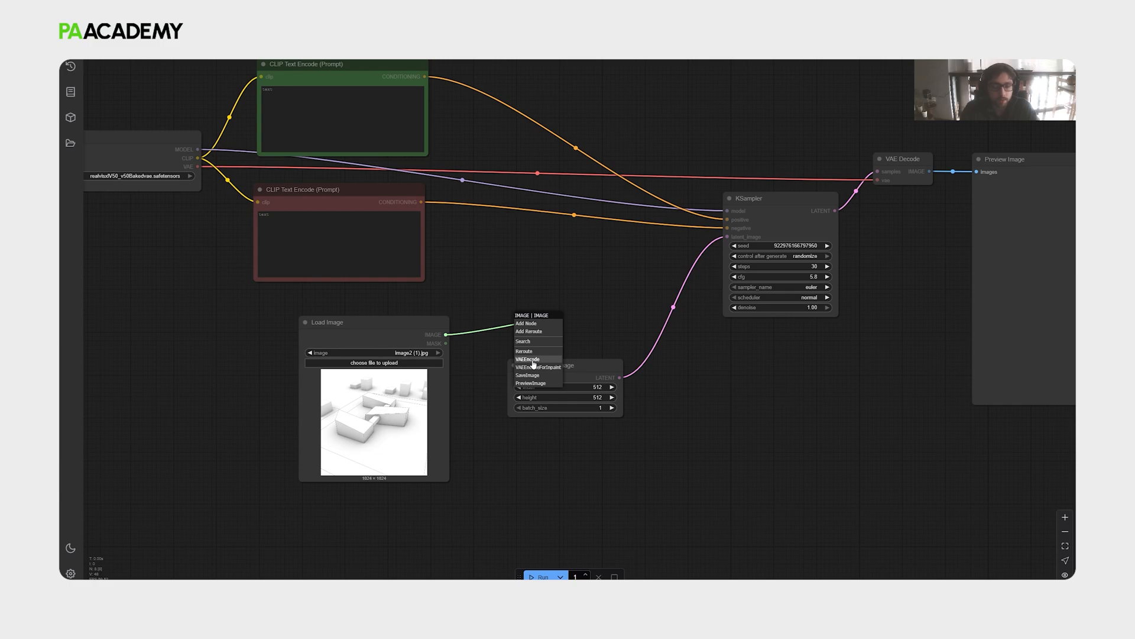
Add a VAE Encode node fed by the Load Image node's massing image.
left_click(527, 360)
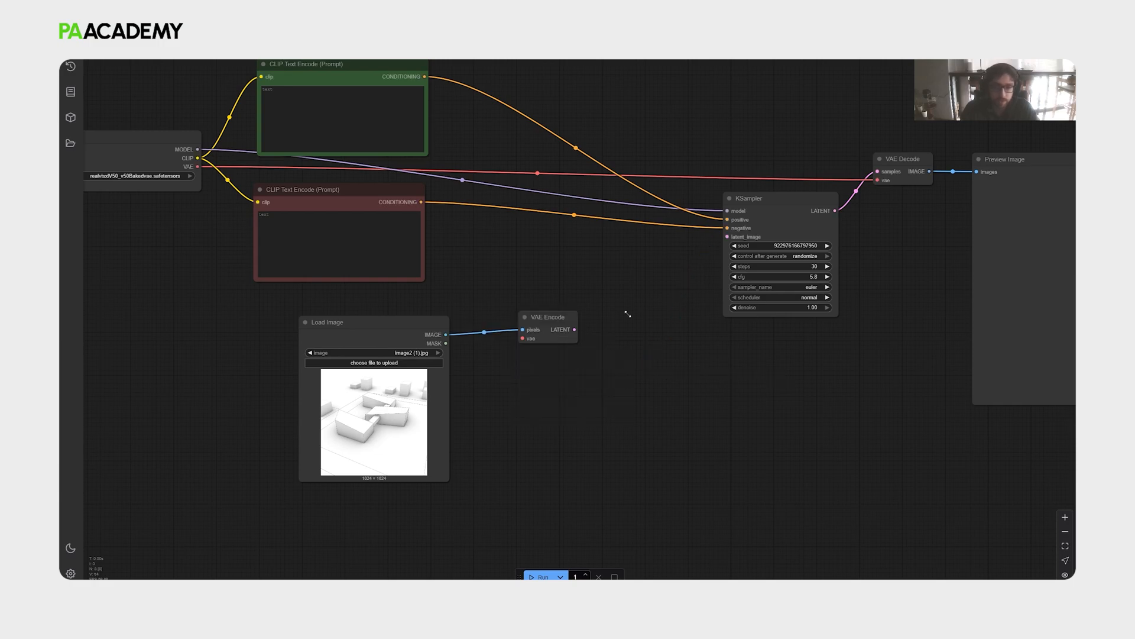
mouse_move(583, 380)
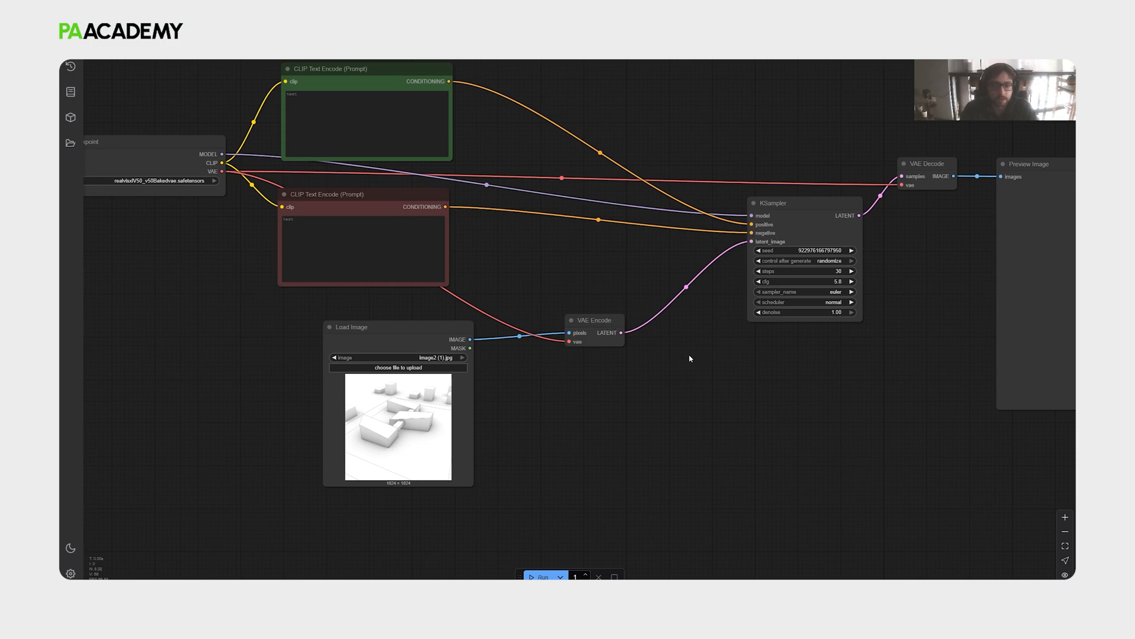
mouse_move(731, 364)
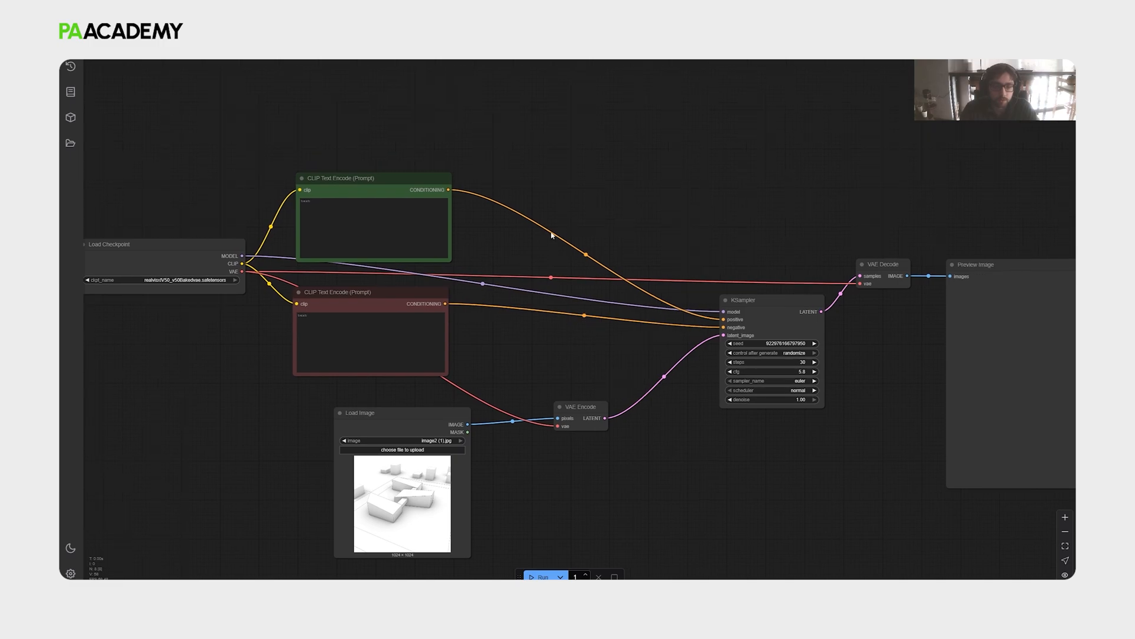
mouse_move(457, 182)
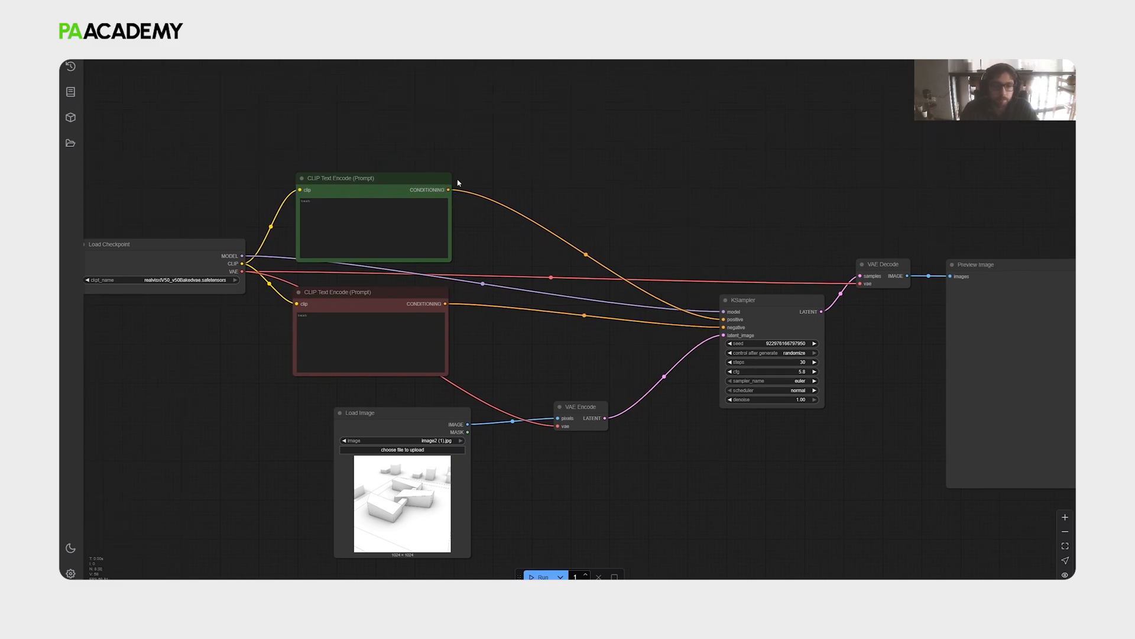
mouse_move(441, 273)
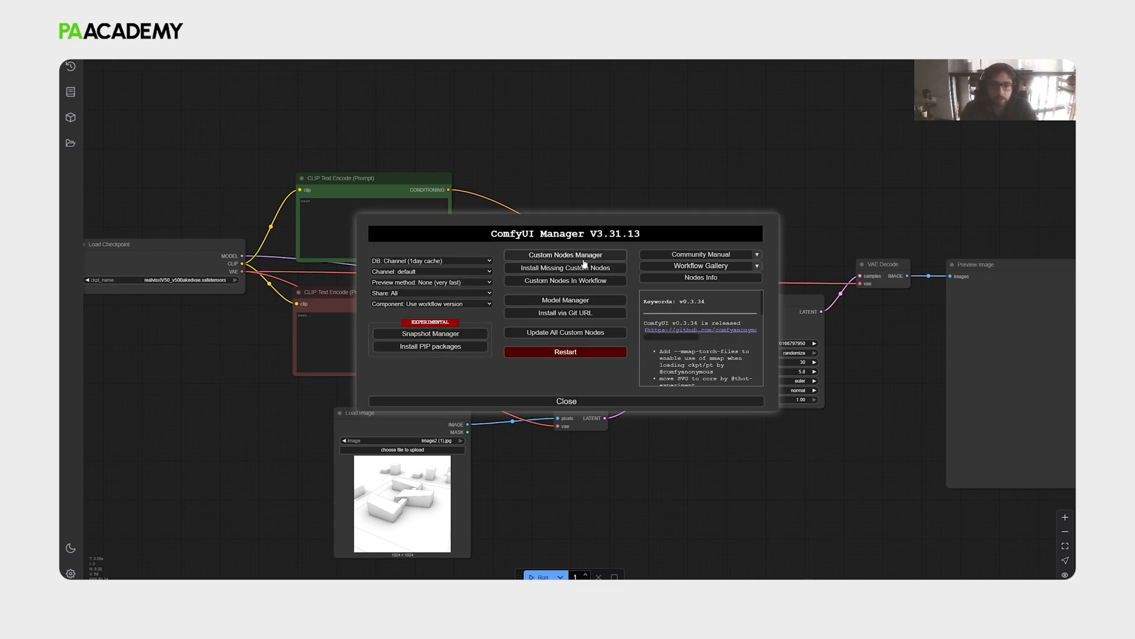
Search Custom Nodes Manager for 'controlnet' to confirm the aux and Advanced ControlNet packs are installed.
left_click(565, 254)
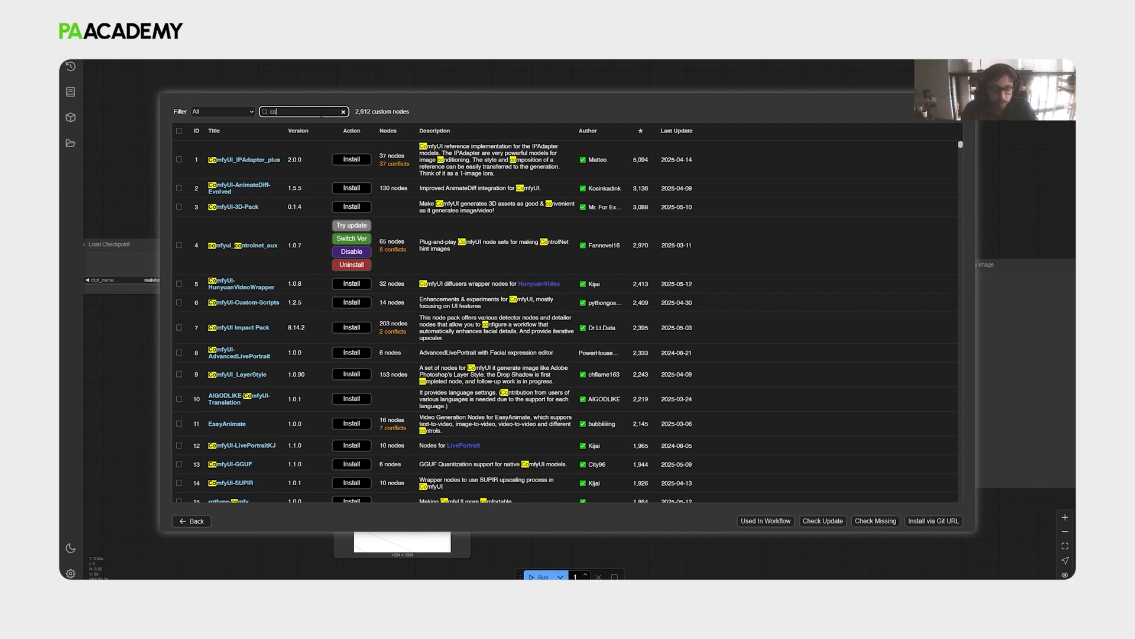
type("controln")
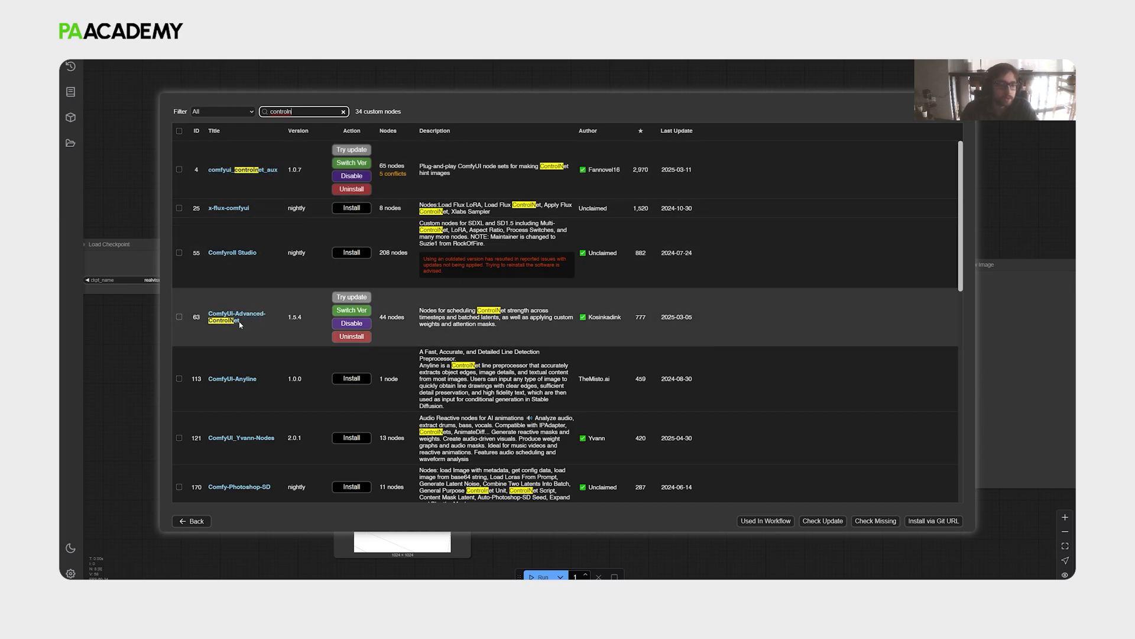
mouse_move(272, 297)
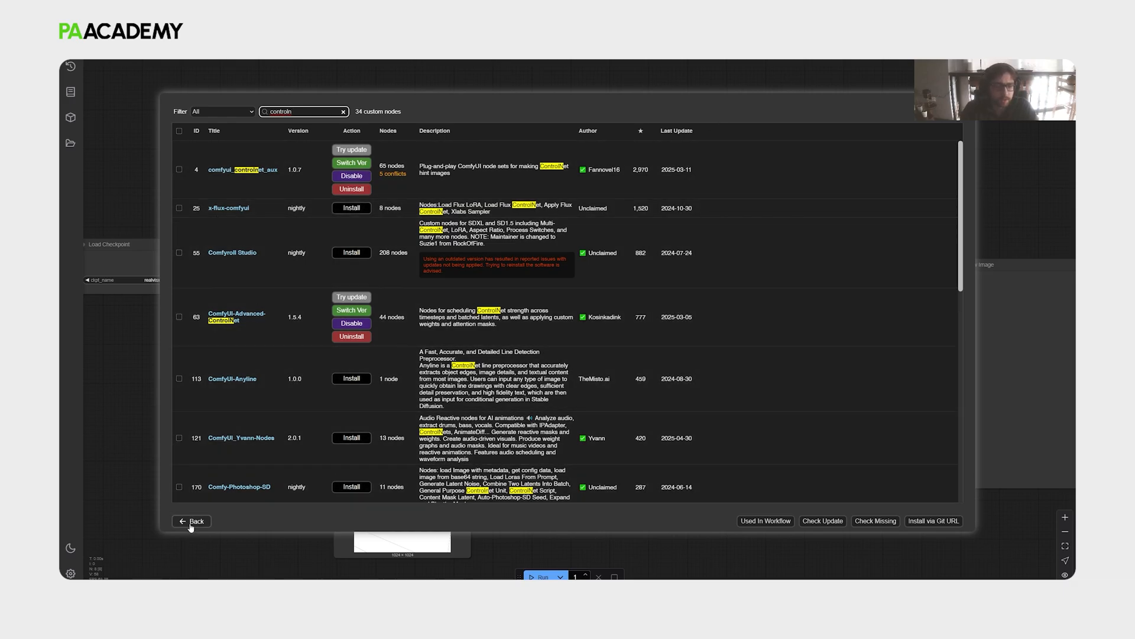
left_click(190, 520)
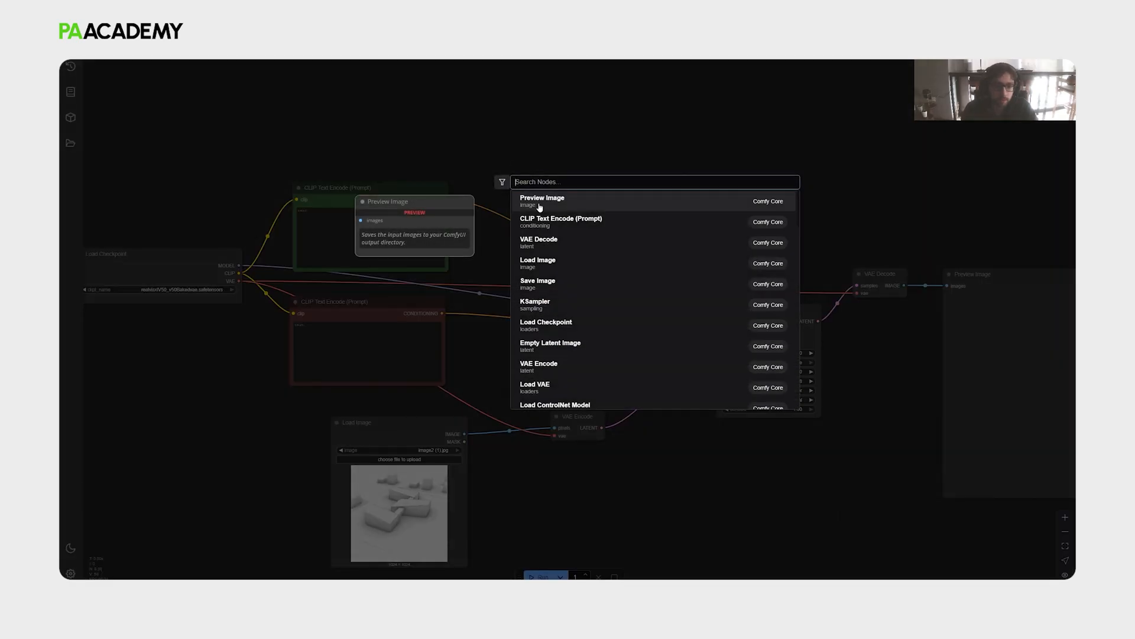
Add Apply ControlNet fed by a ControlNet loader set to controlnet-union-sdxl-1.0.
type("control")
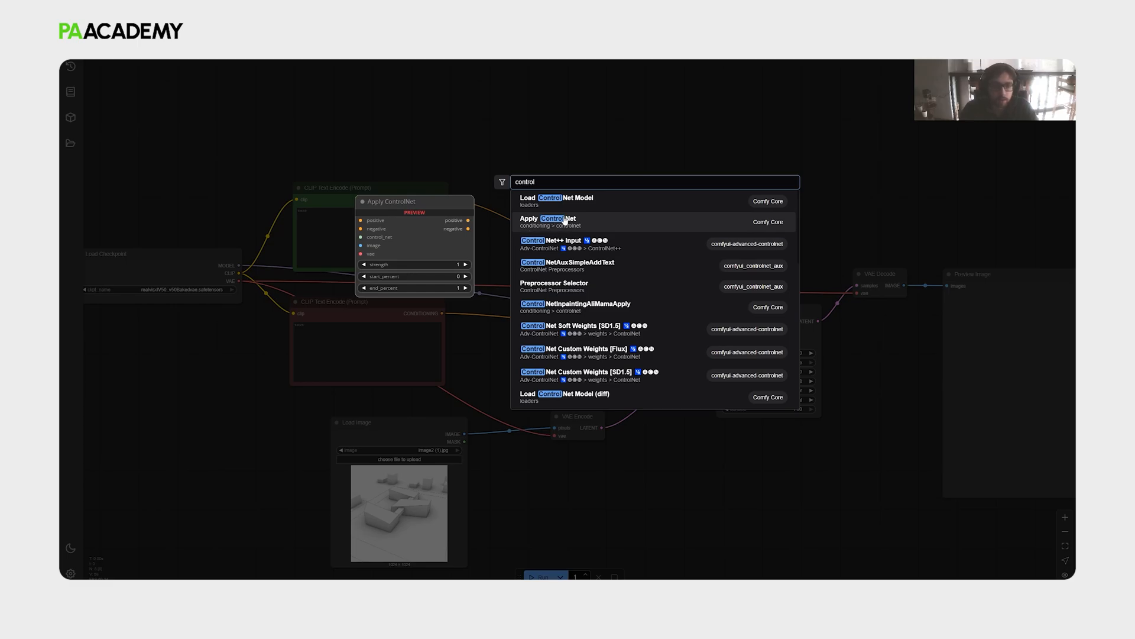
left_click(541, 218)
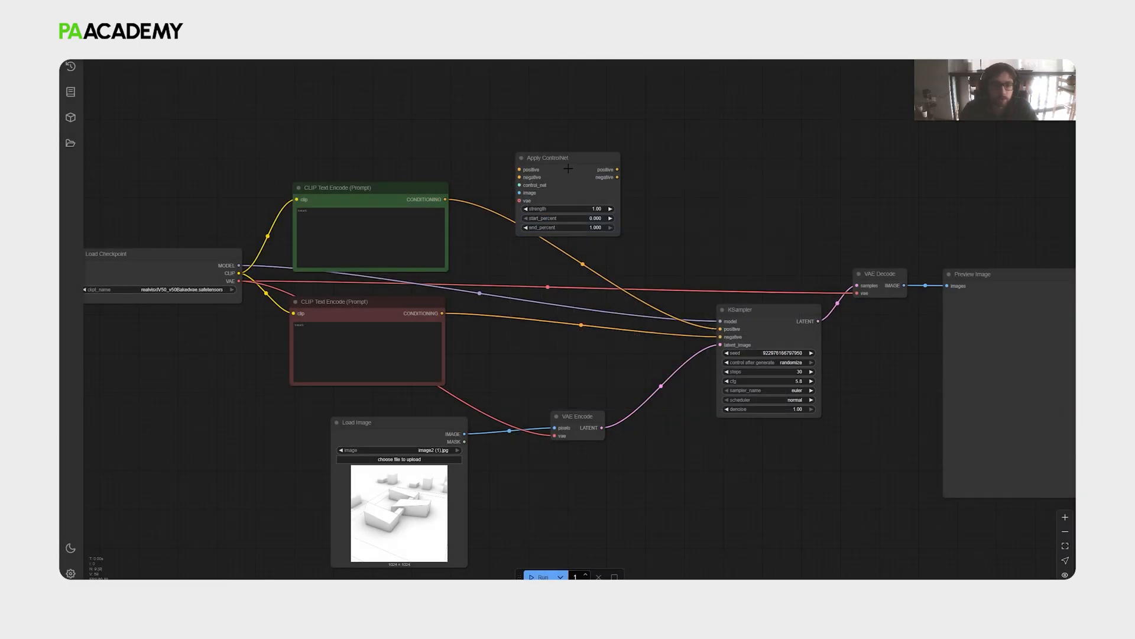
left_click_drag(568, 157, 646, 154)
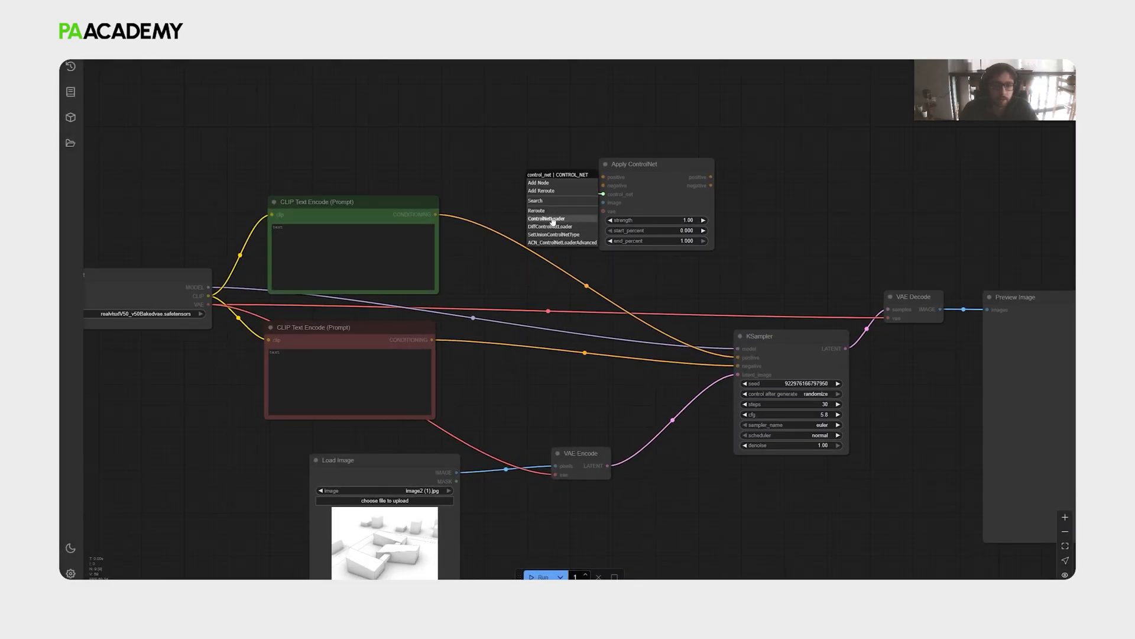
left_click(546, 219)
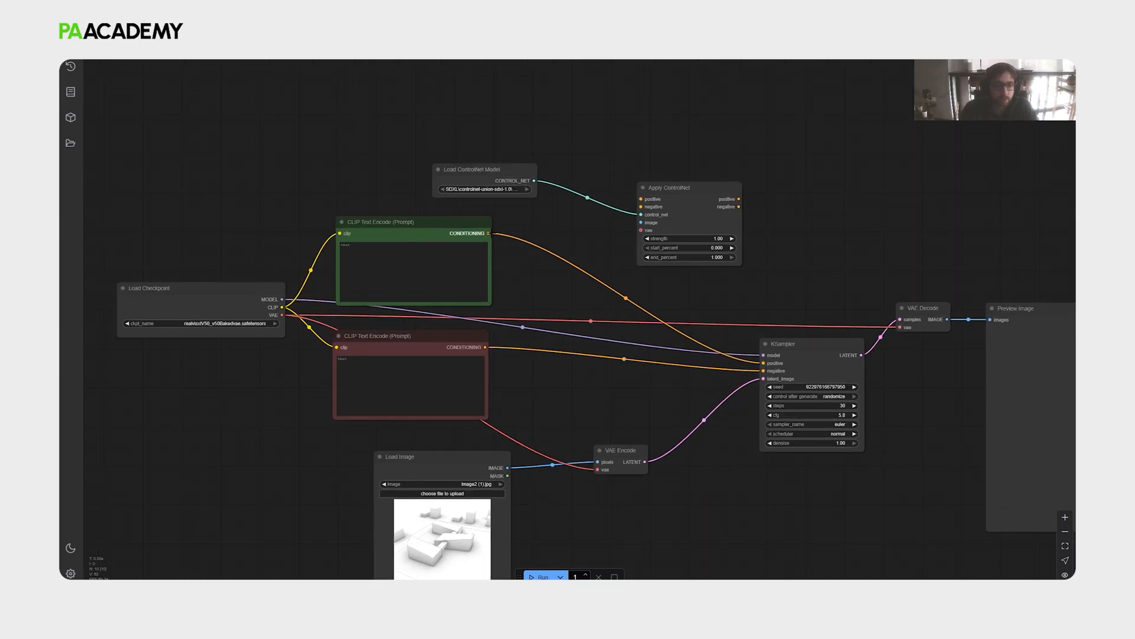
left_click(412, 223)
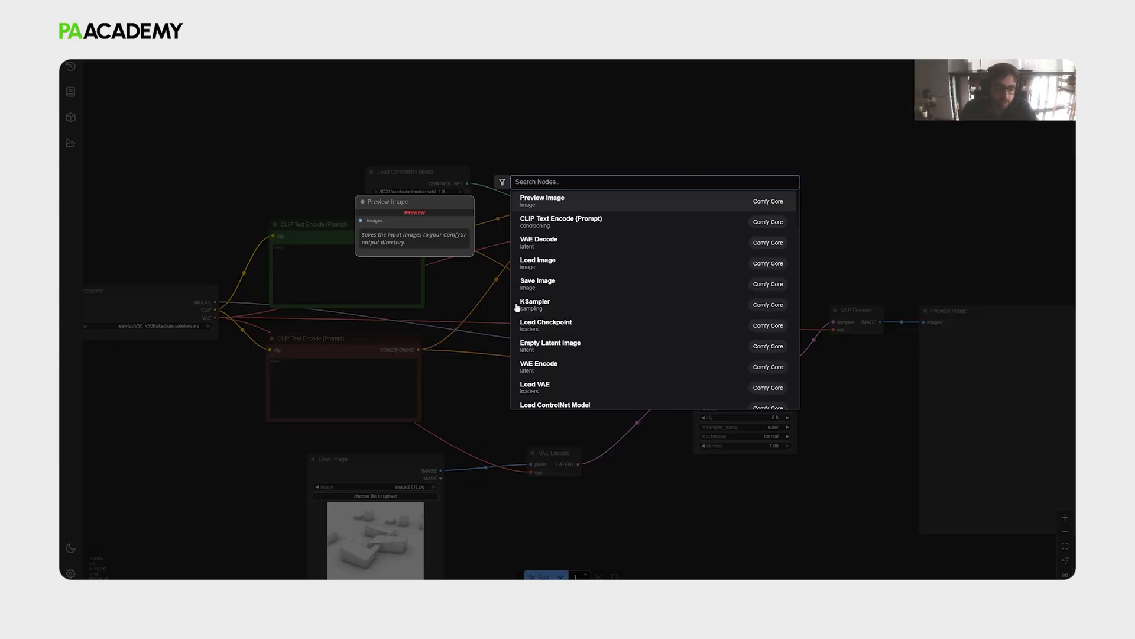
Add an AIO Aux Preprocessor wired to Apply ControlNet and open its preprocessor list for DepthAnything.
type("aux")
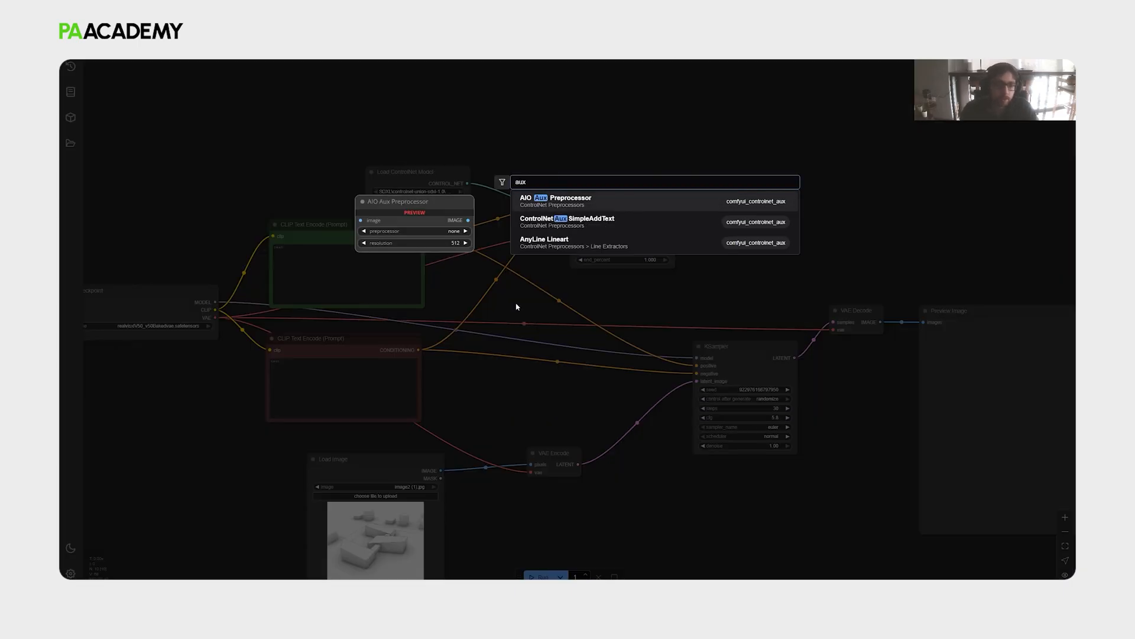
left_click(555, 198)
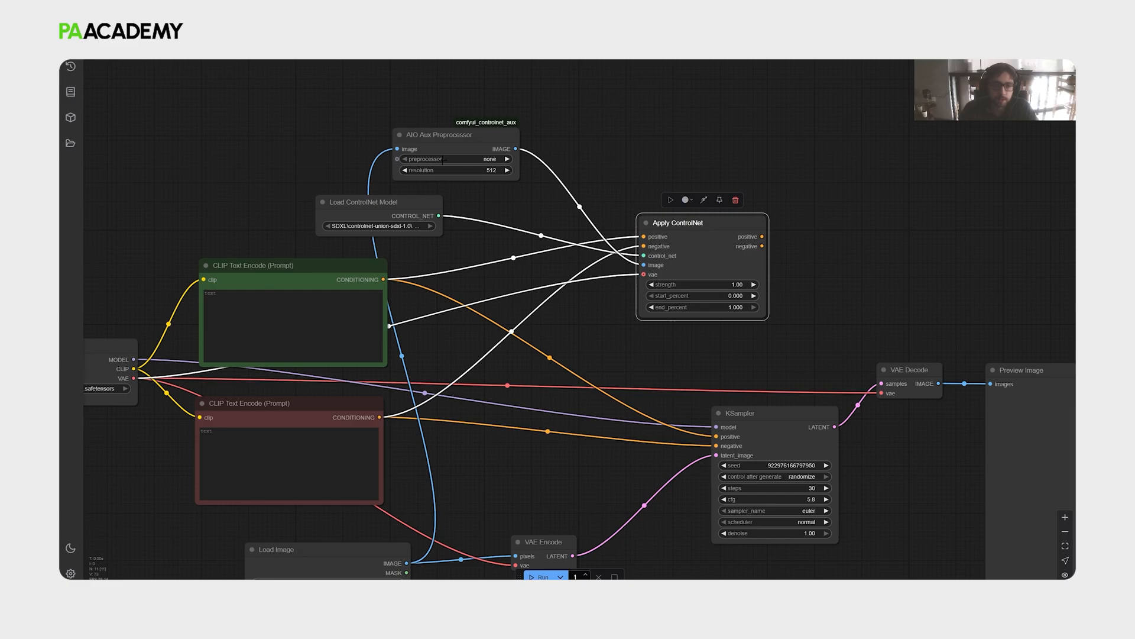
left_click(454, 159)
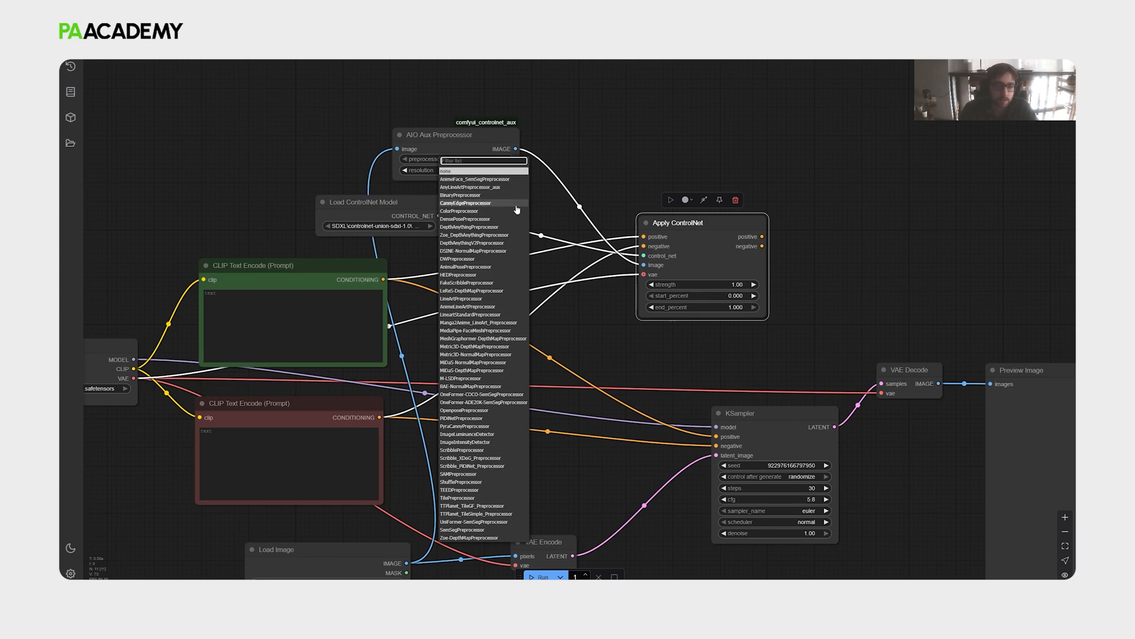
mouse_move(548, 266)
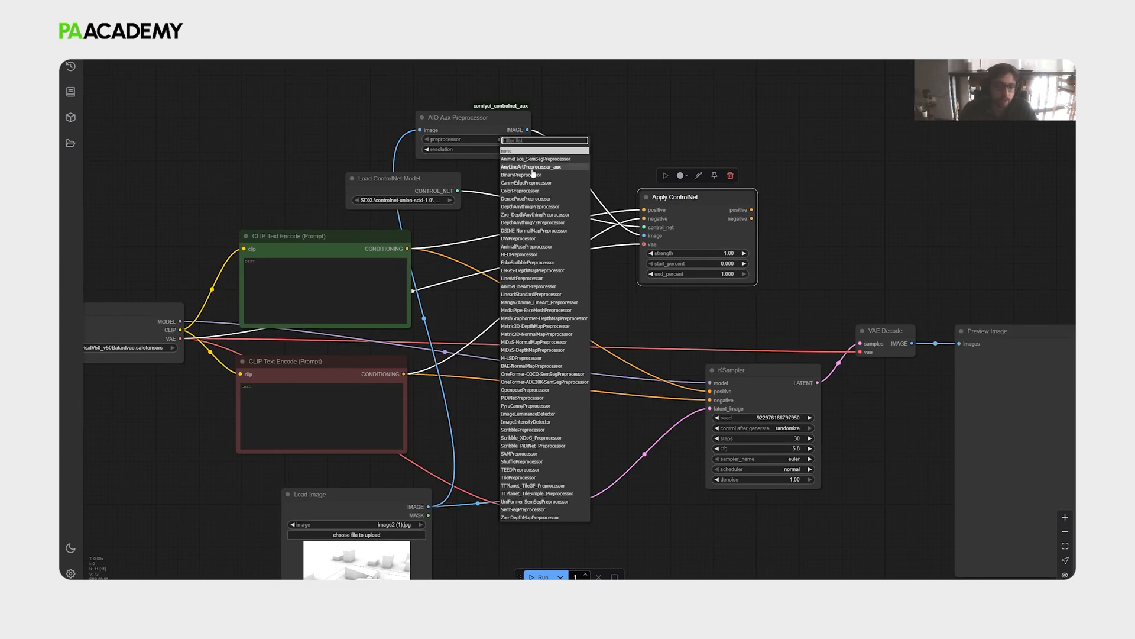
mouse_move(532, 222)
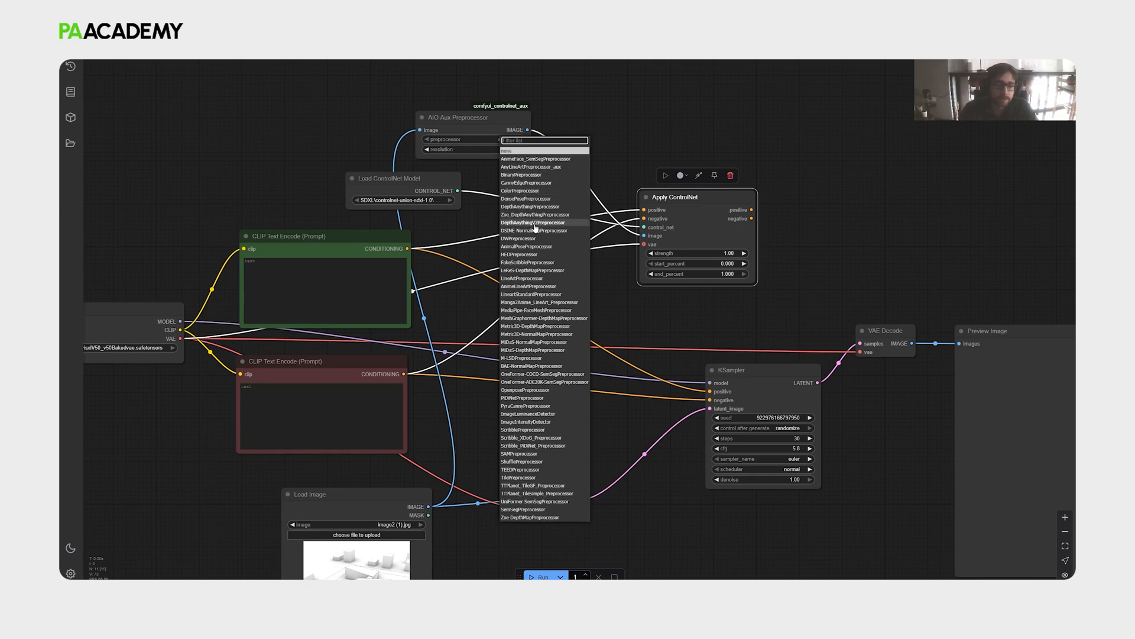
mouse_move(453, 419)
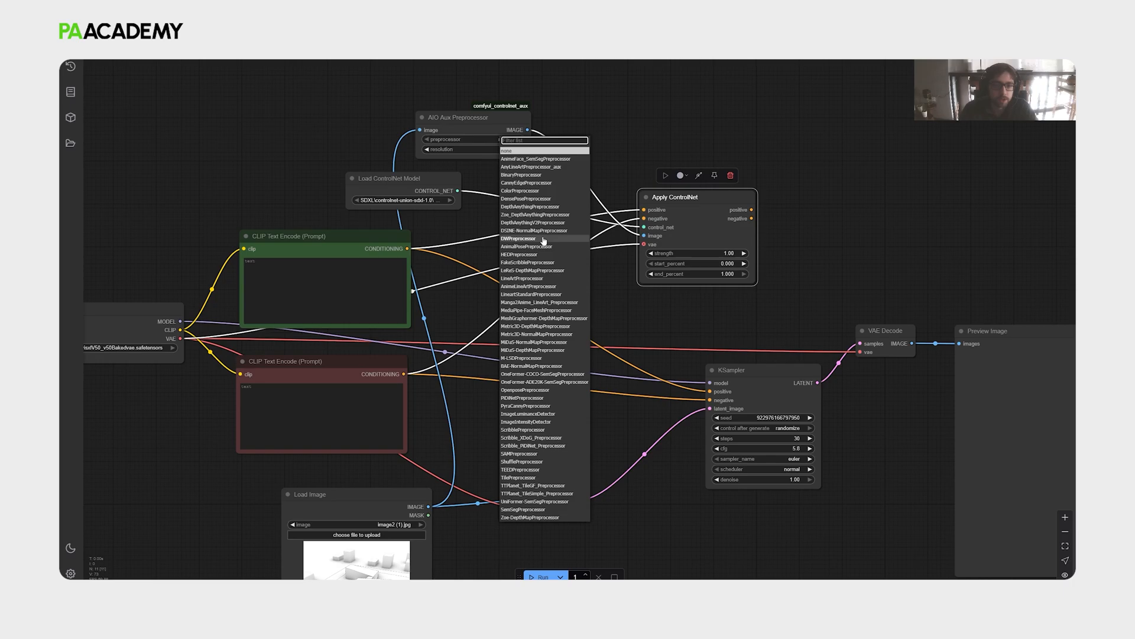
mouse_move(539, 189)
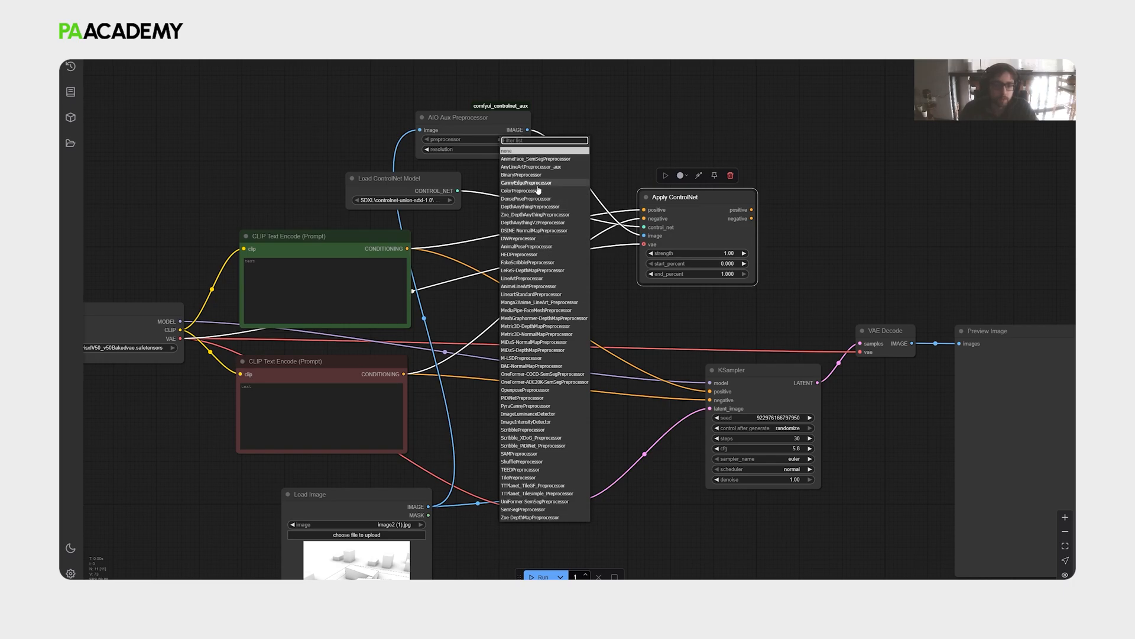
mouse_move(511, 209)
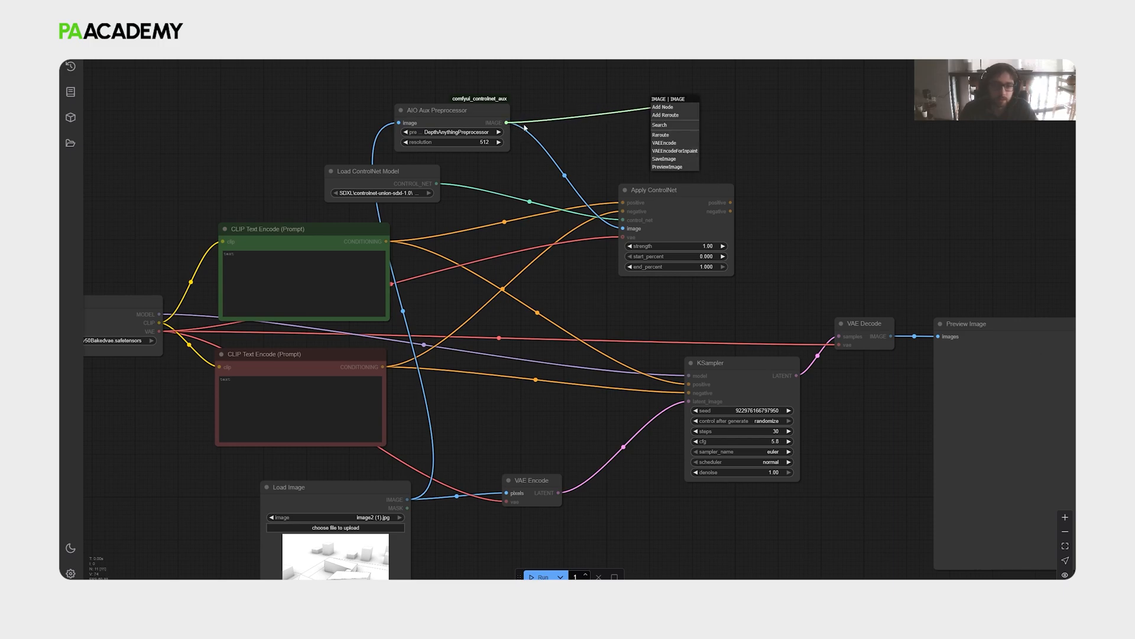
mouse_move(667, 167)
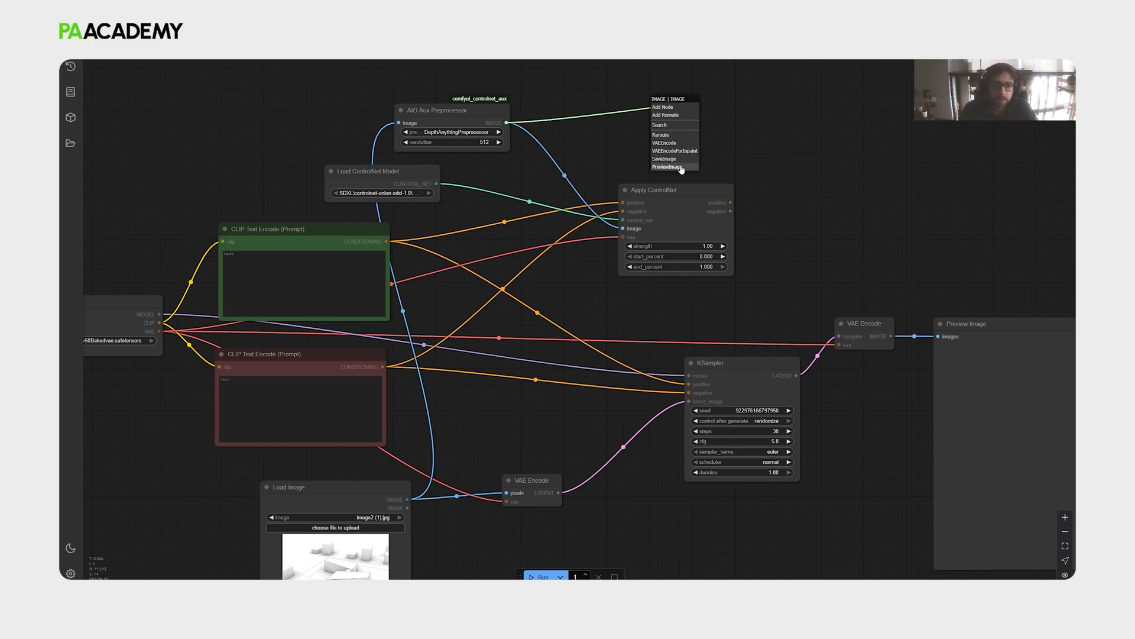
Add a Preview Image node for the depth map, then open the ComfyUI Manager.
left_click(665, 167)
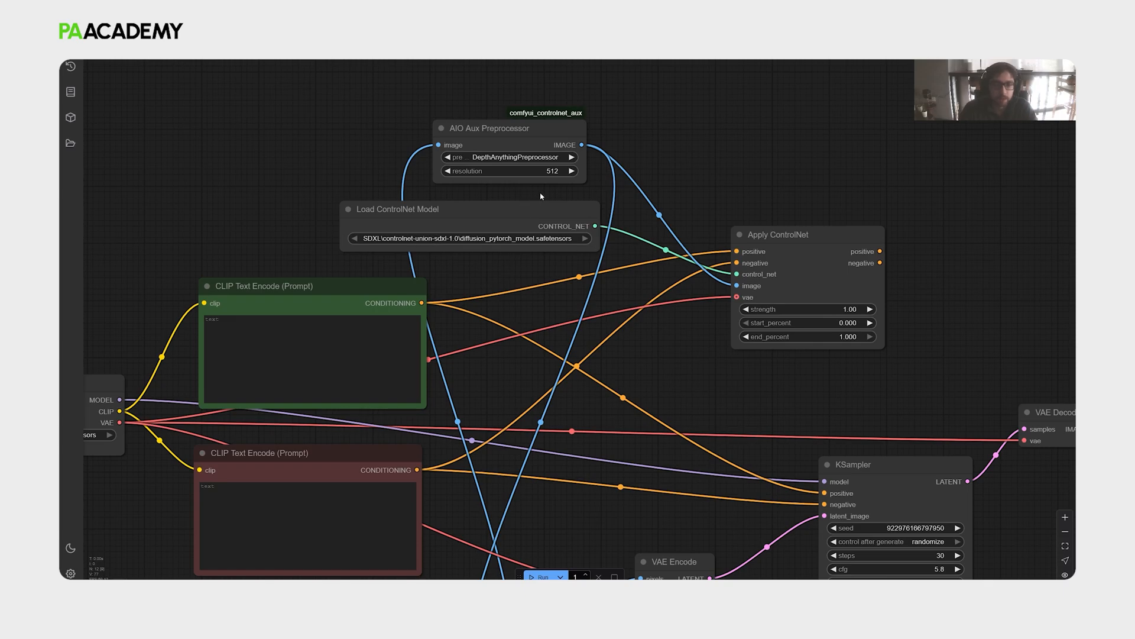
left_click(509, 158)
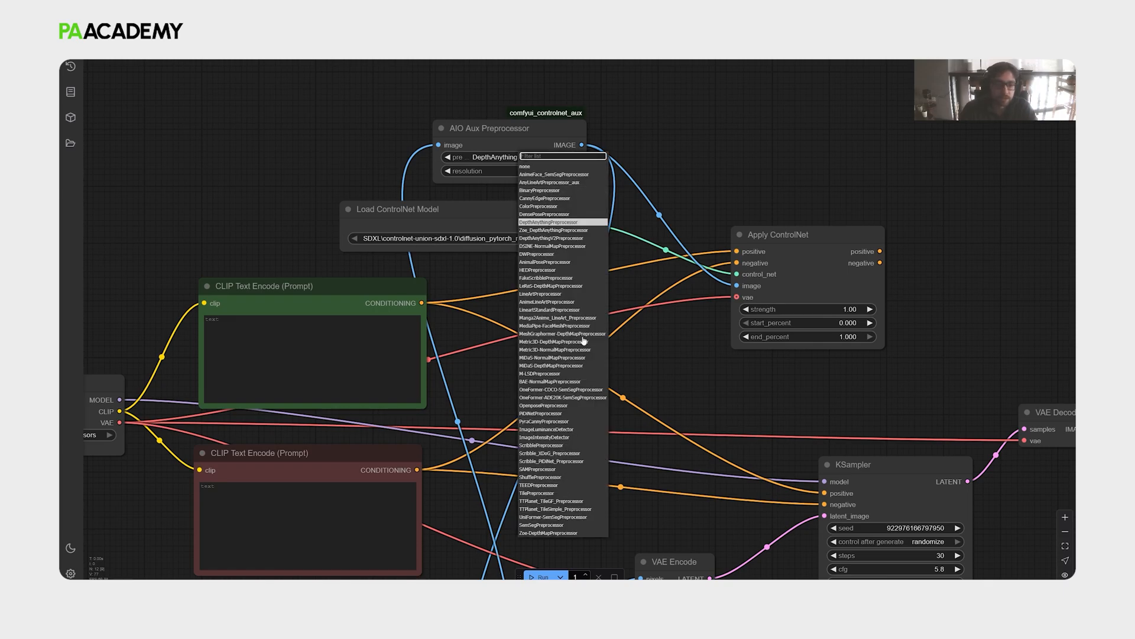
left_click(547, 221)
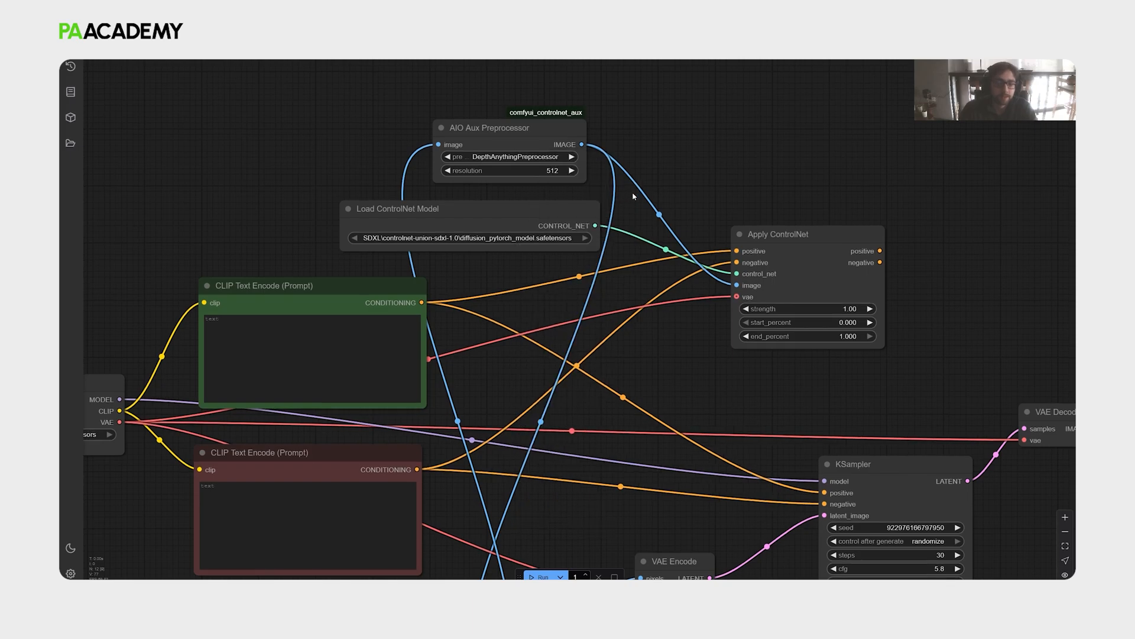
mouse_move(425, 264)
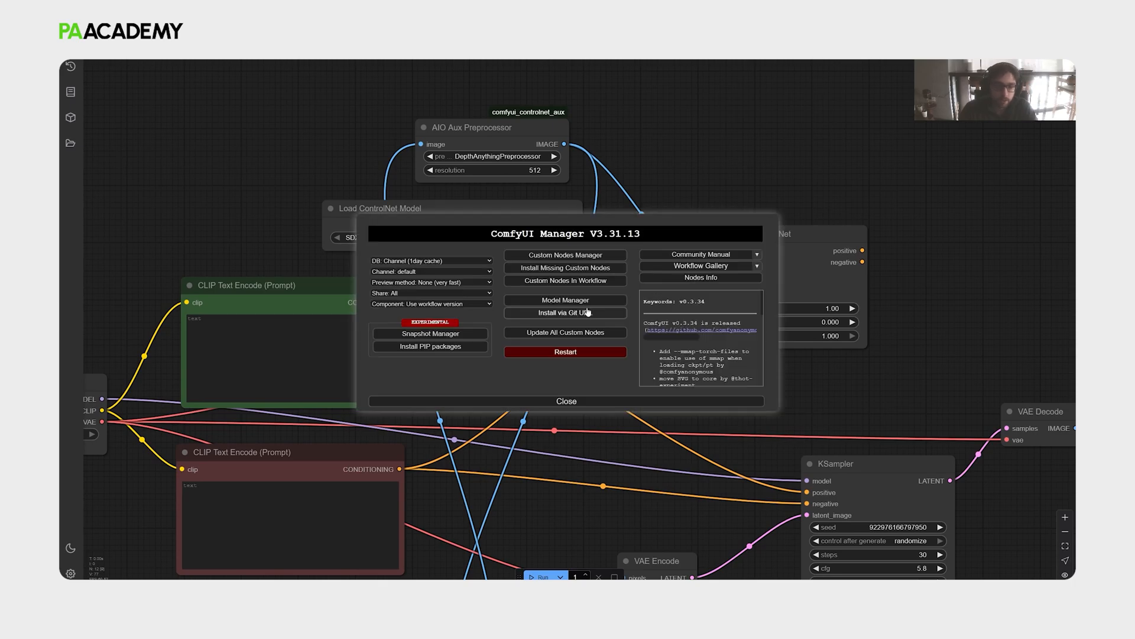
Search the Model Manager catalogue for 'union', then close the manager back to the graph.
left_click(565, 299)
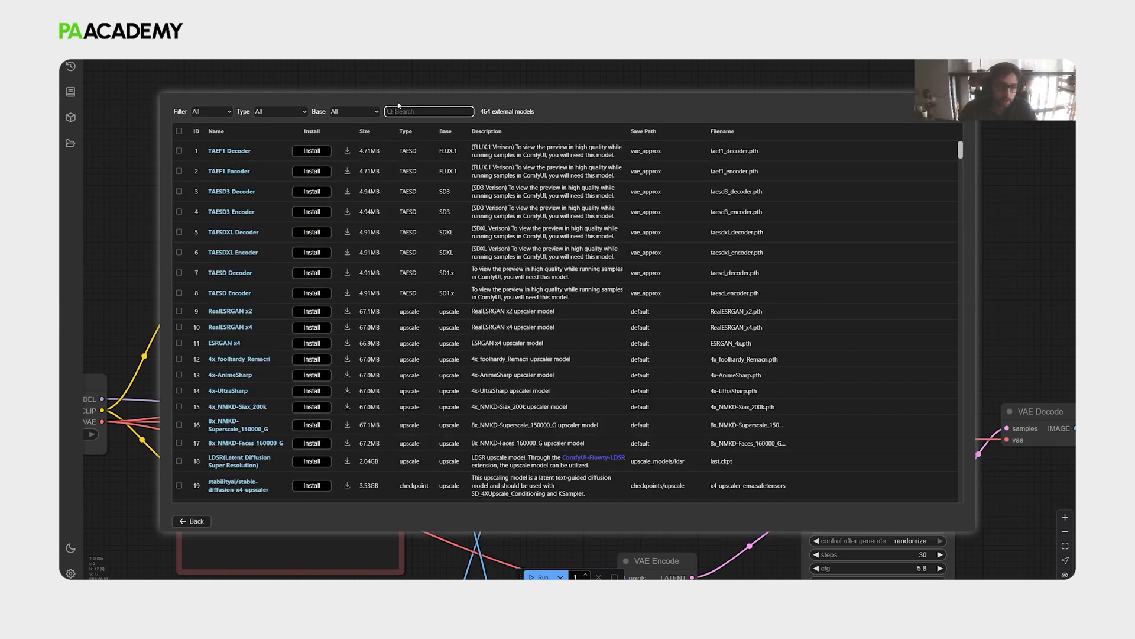
type("union")
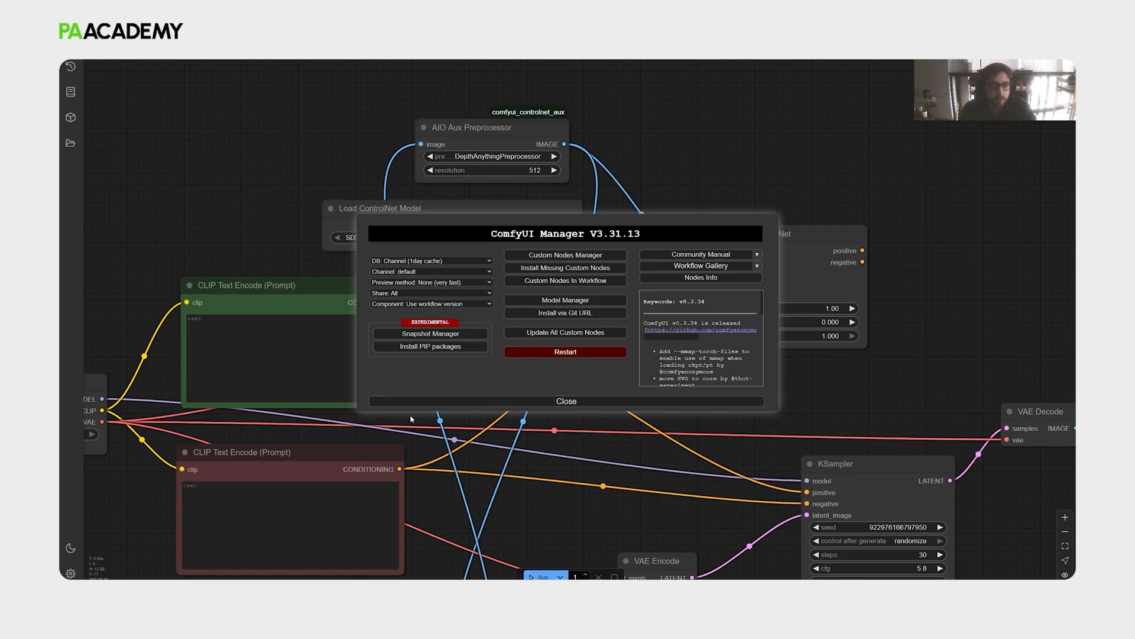
left_click(565, 401)
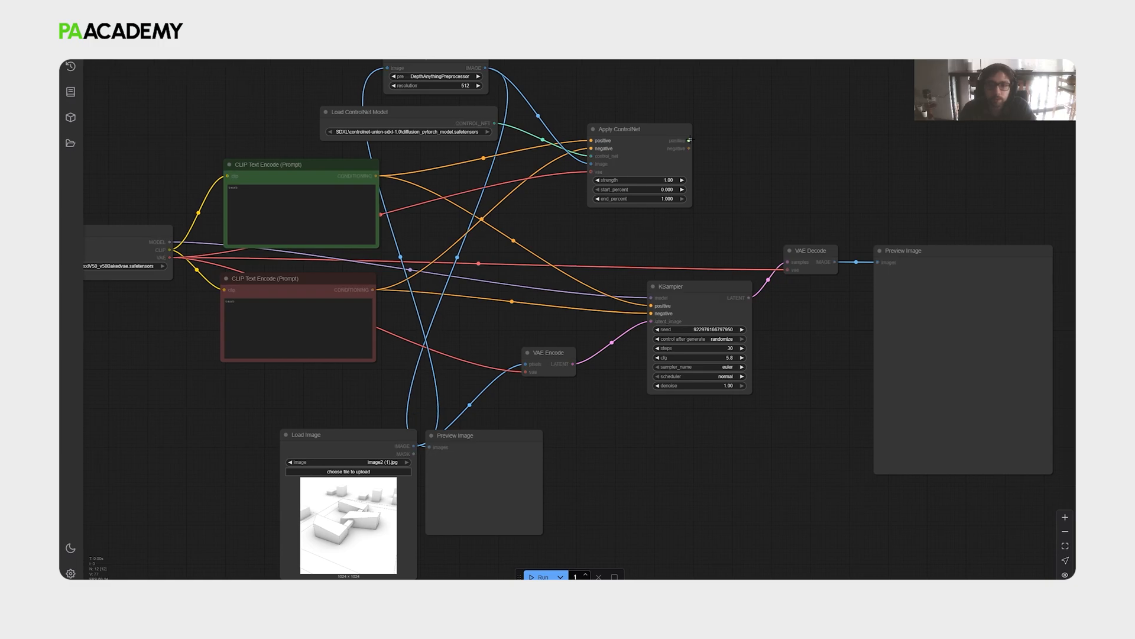
Lower Apply ControlNet strength to 0.65 and end_percent to 0.850.
left_click_drag(688, 140, 654, 306)
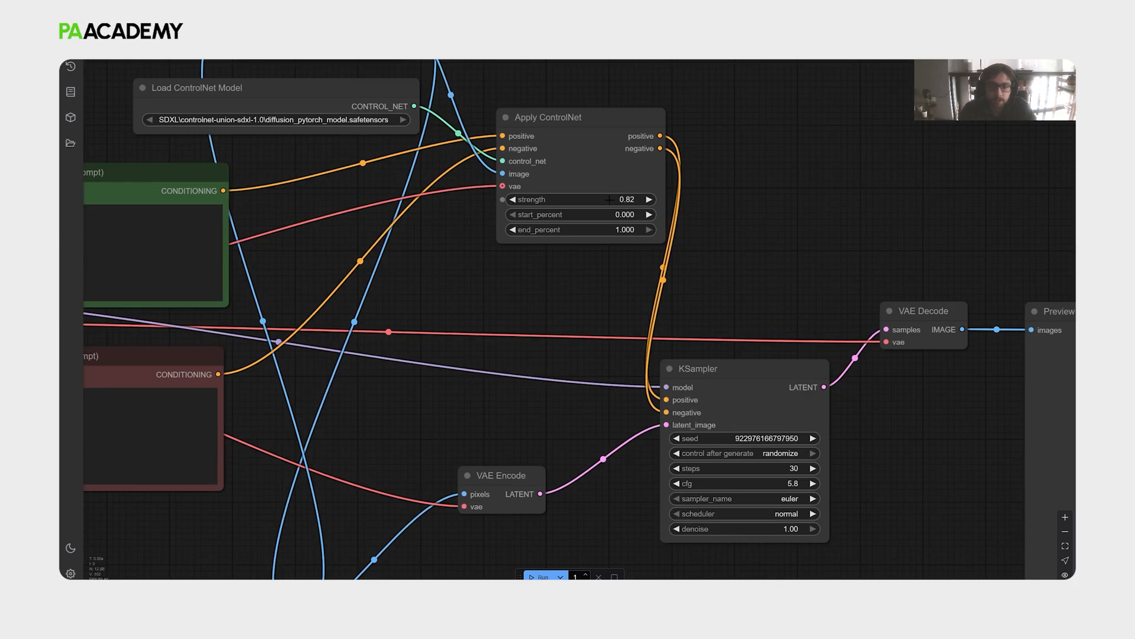
left_click_drag(615, 199, 580, 198)
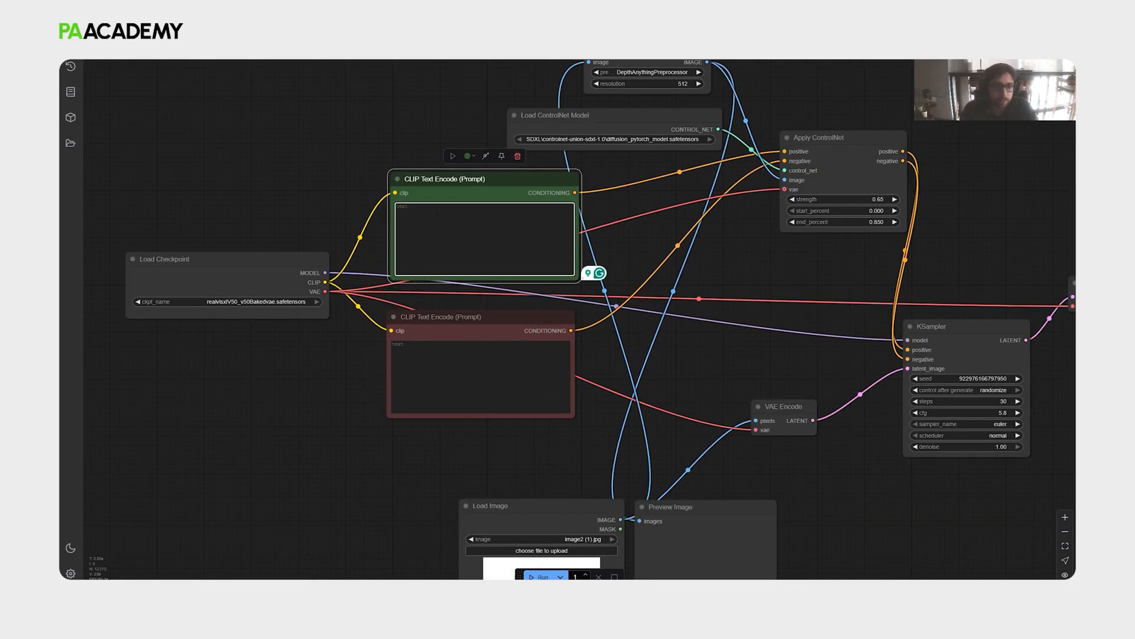
Write 'photorealist aerial perspective view' as positive prompt and 'blurry, bad quality,' as negative.
type("photorealistic")
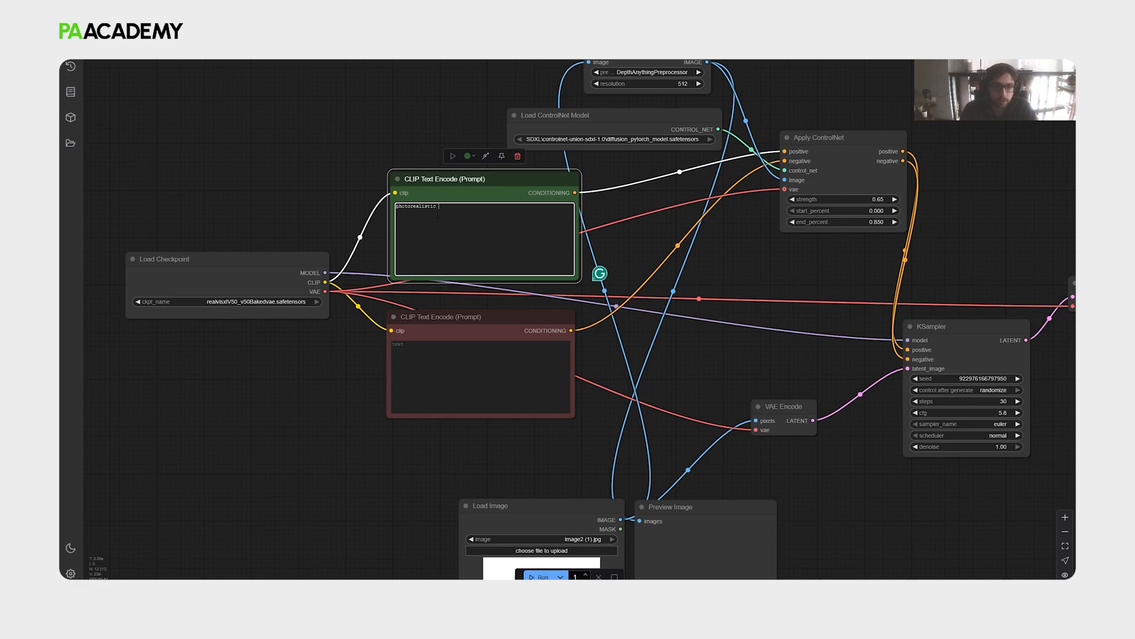
type("aerial perspective view of a modern architectural masterpiece, greenery, trees, urban site.")
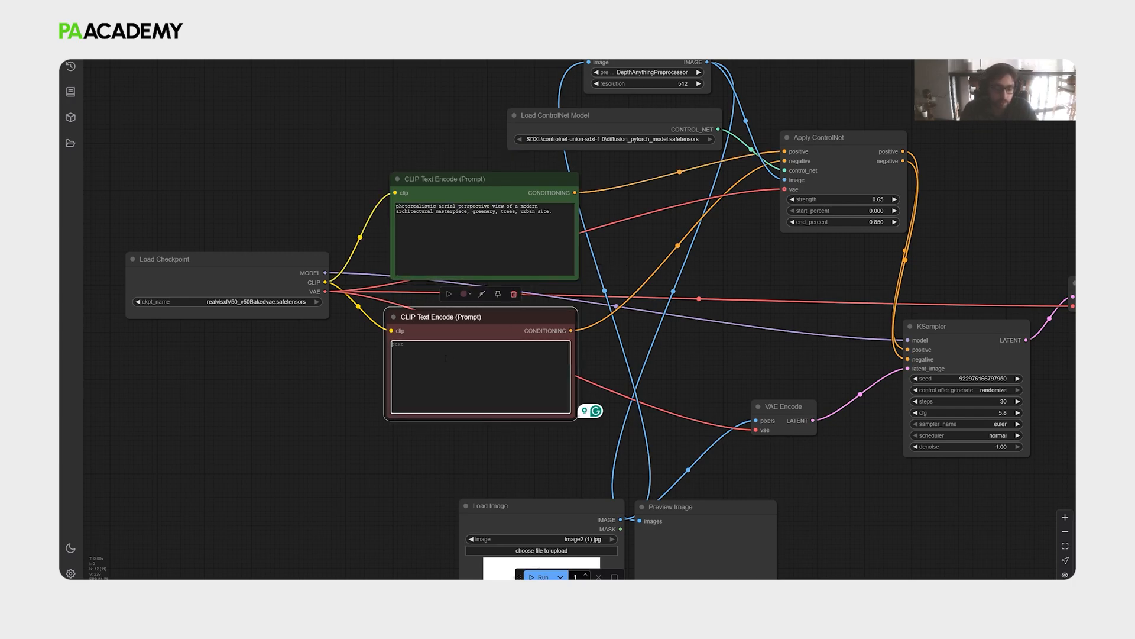
type("blurry, bad")
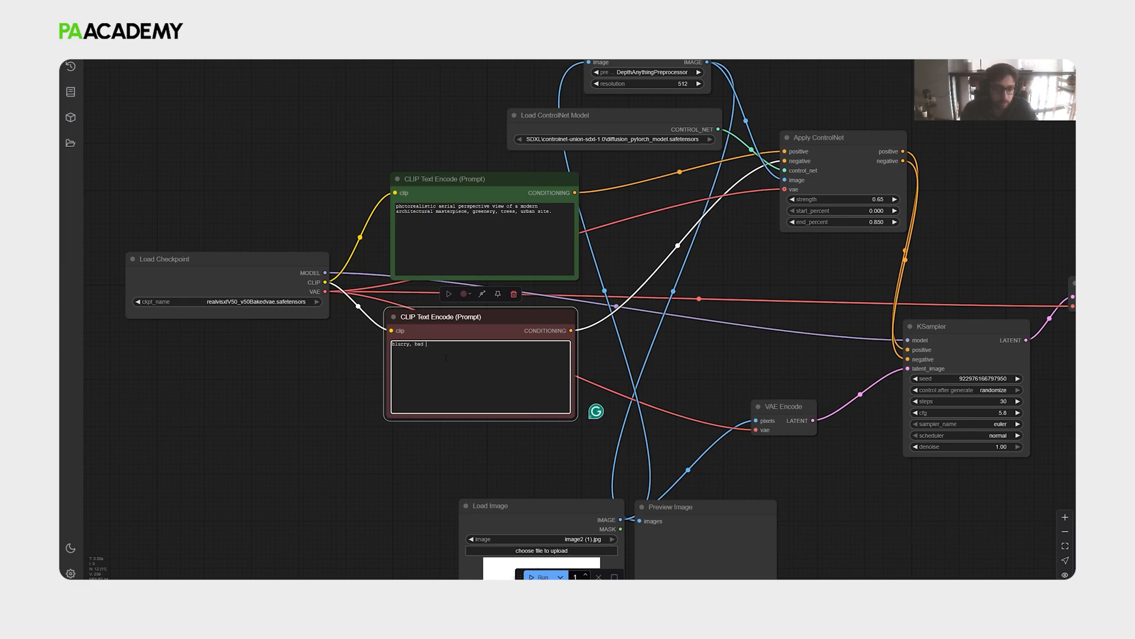
type("quality")
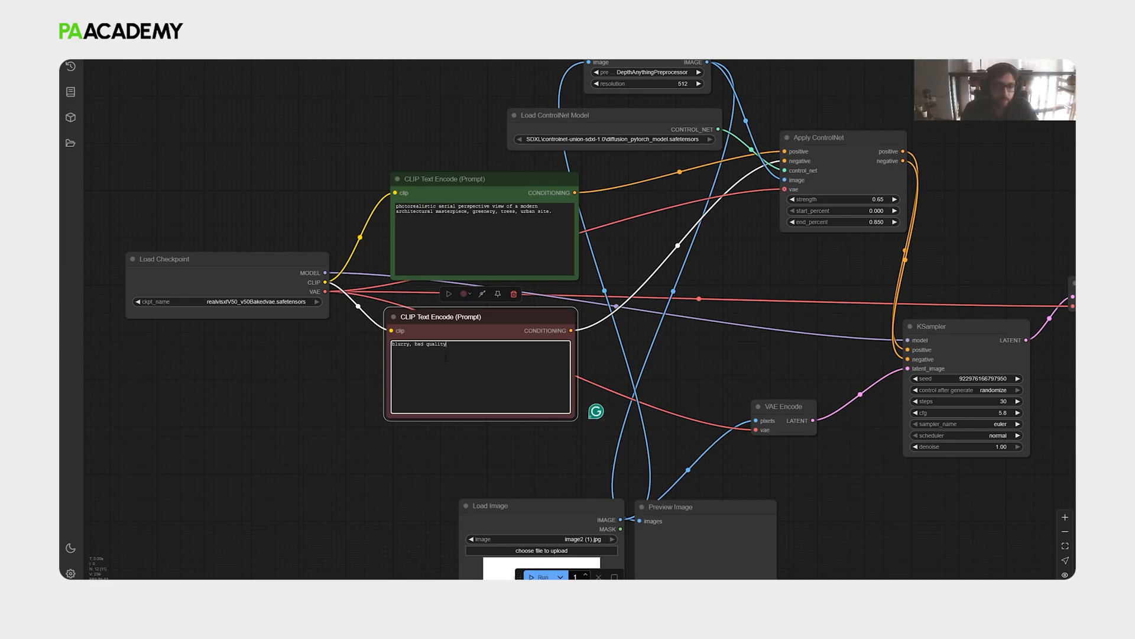
type(", pixel, disfigured")
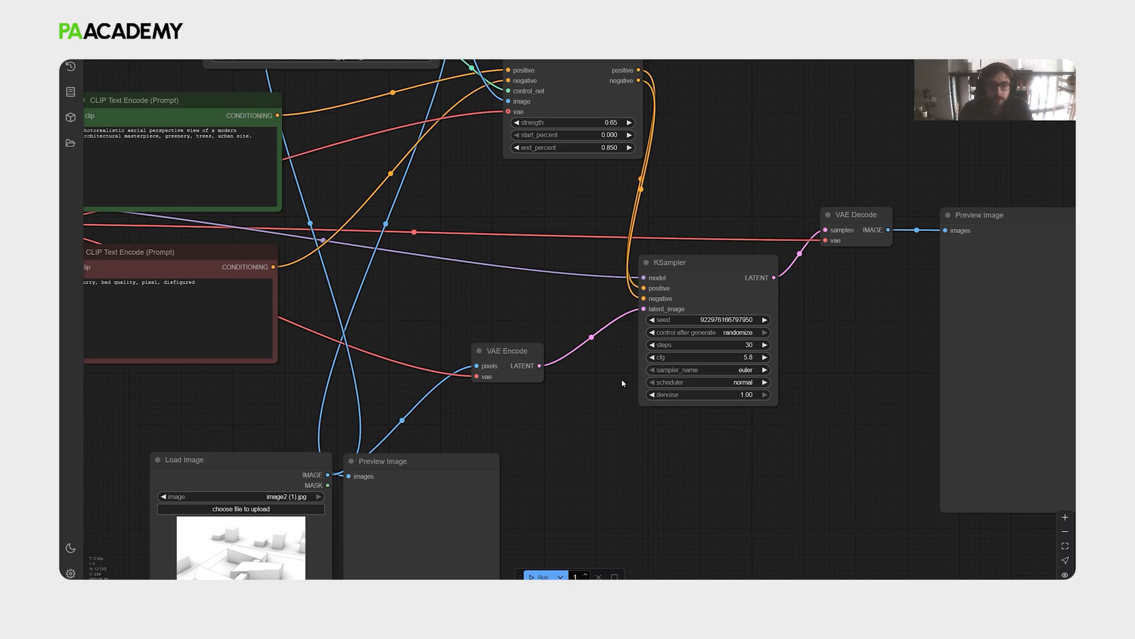
left_click_drag(624, 383, 565, 340)
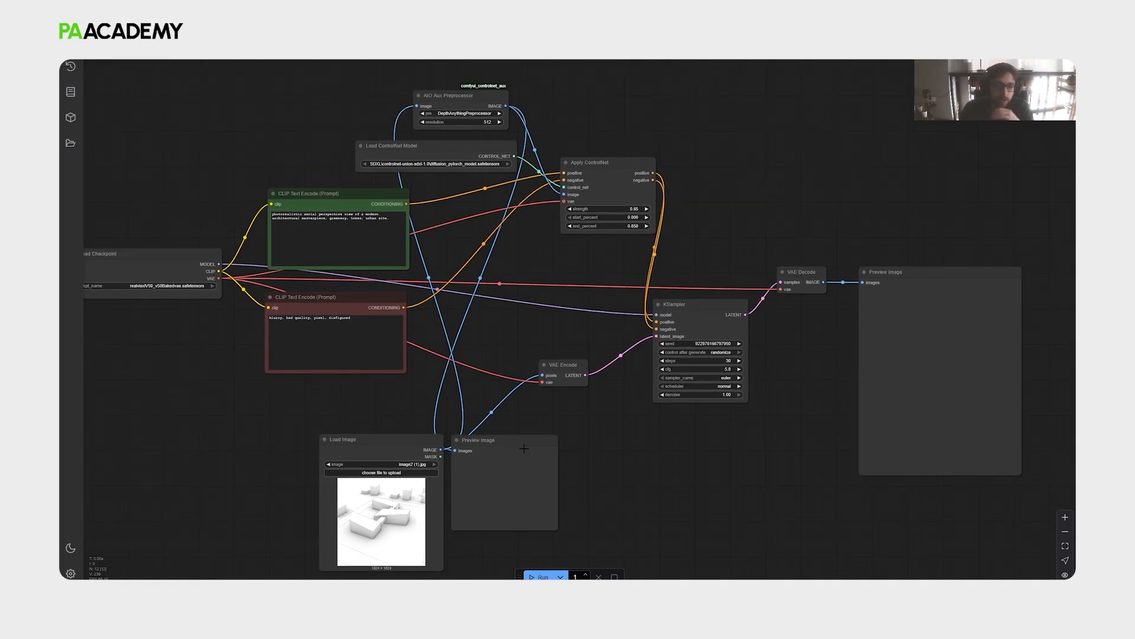
mouse_move(542, 576)
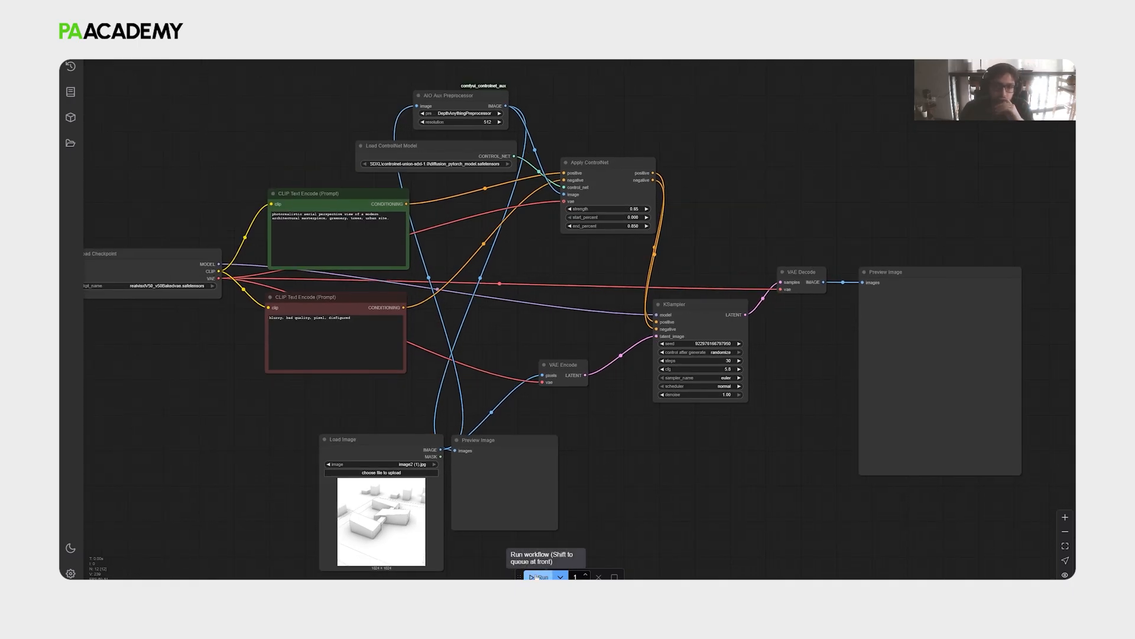
Queue the workflow to generate the depth map and the green-roofed buildings render.
left_click(541, 575)
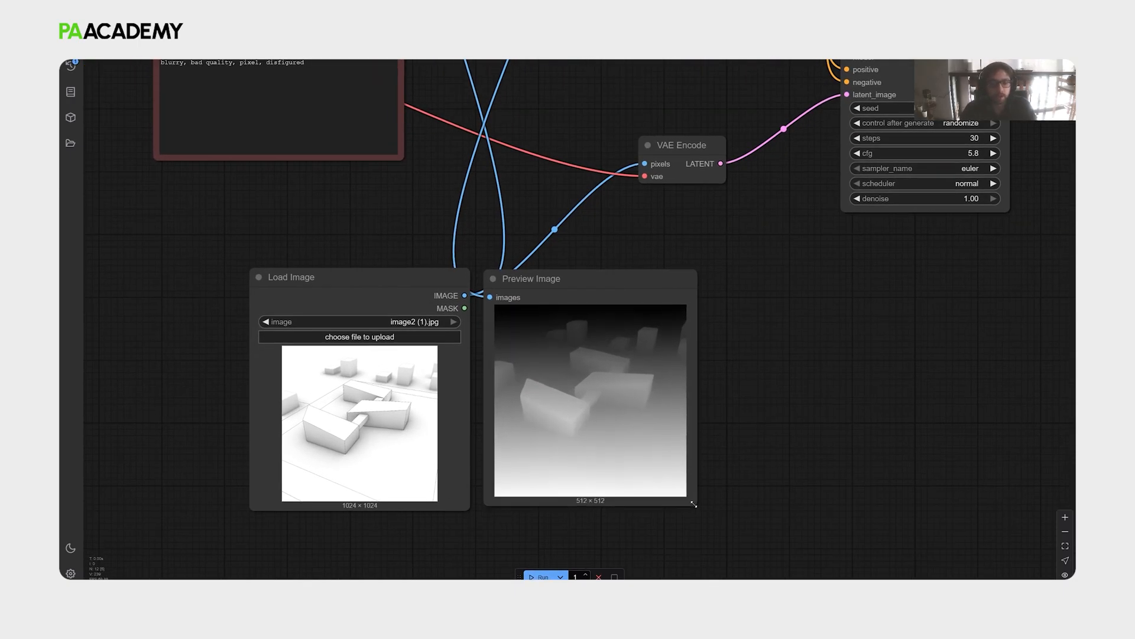
mouse_move(431, 410)
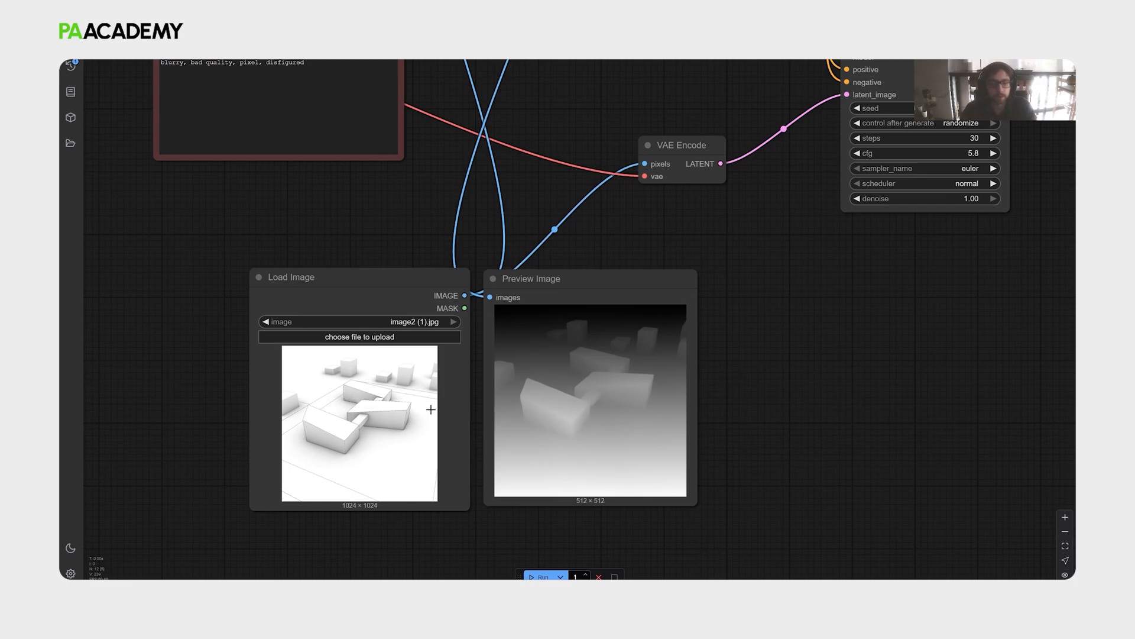
mouse_move(543, 375)
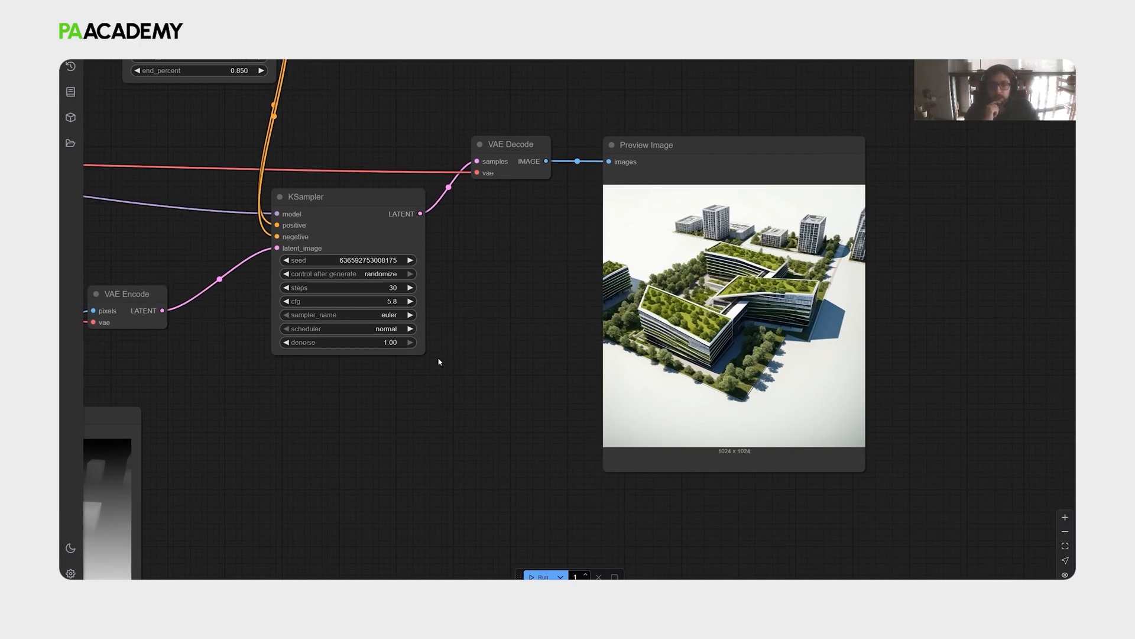
mouse_move(629, 228)
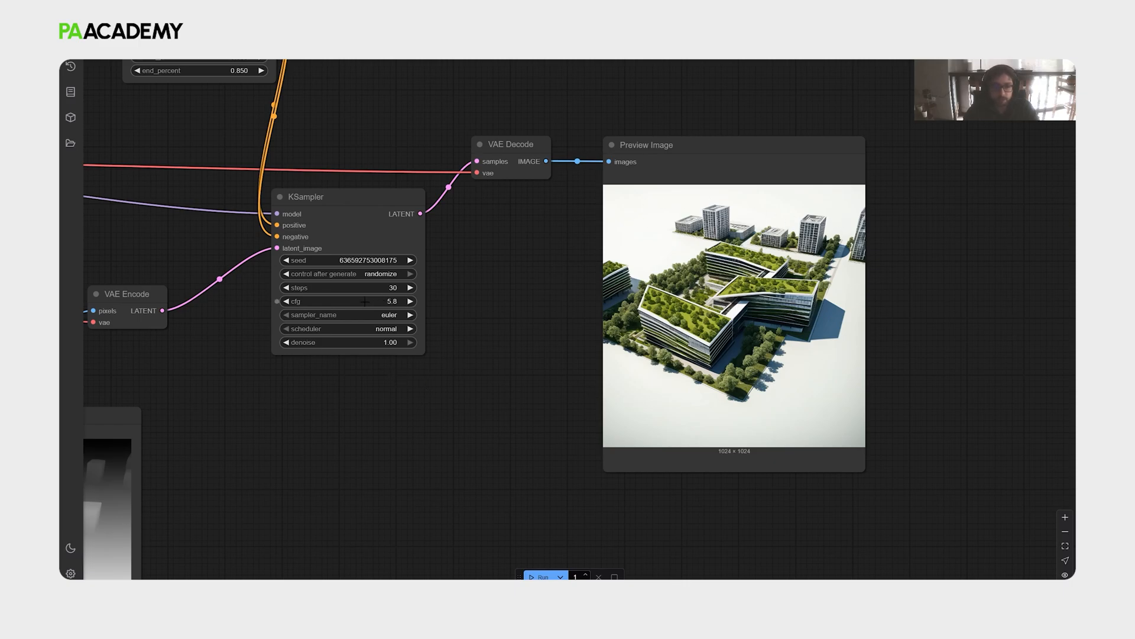
mouse_move(333, 300)
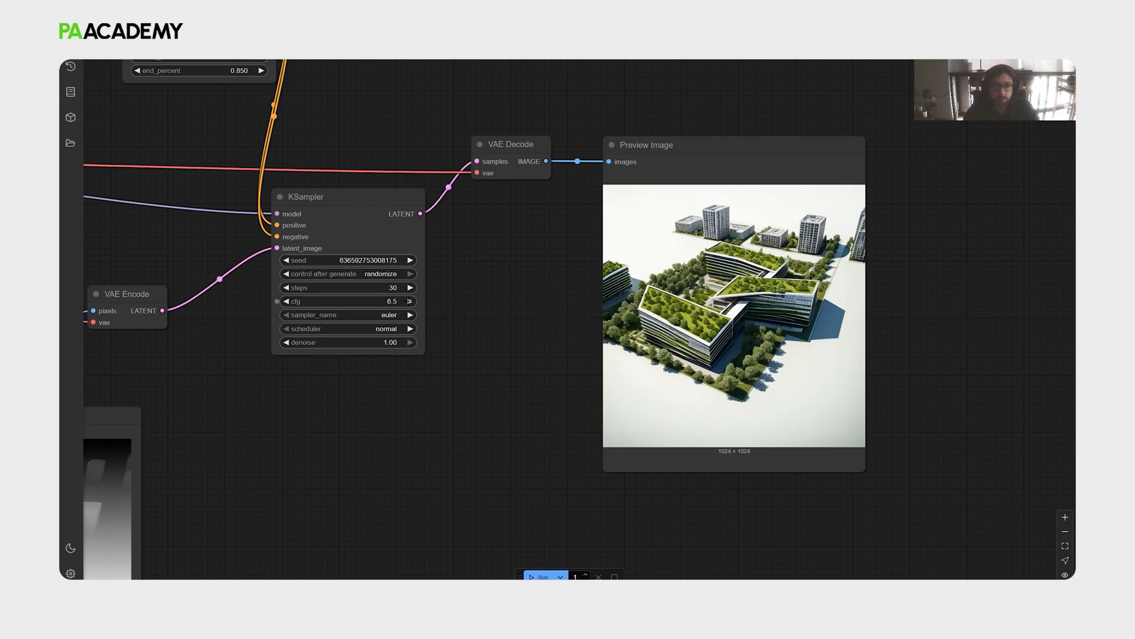
Raise the KSampler CFG to 7.0 and rerun the workflow for a new render.
left_click(408, 301)
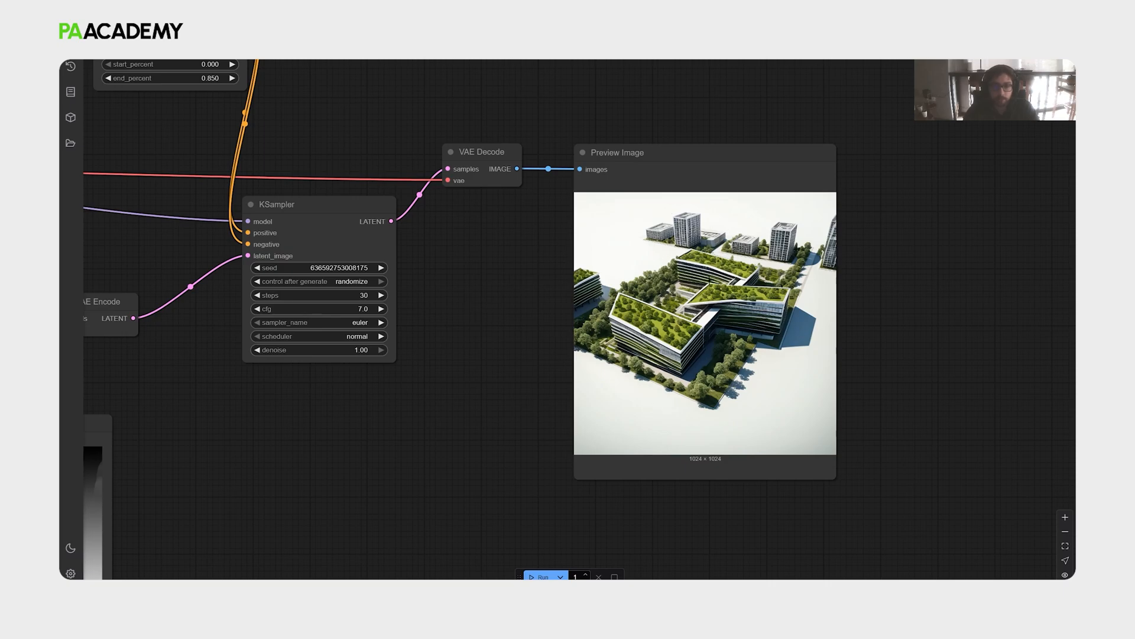
mouse_move(621, 220)
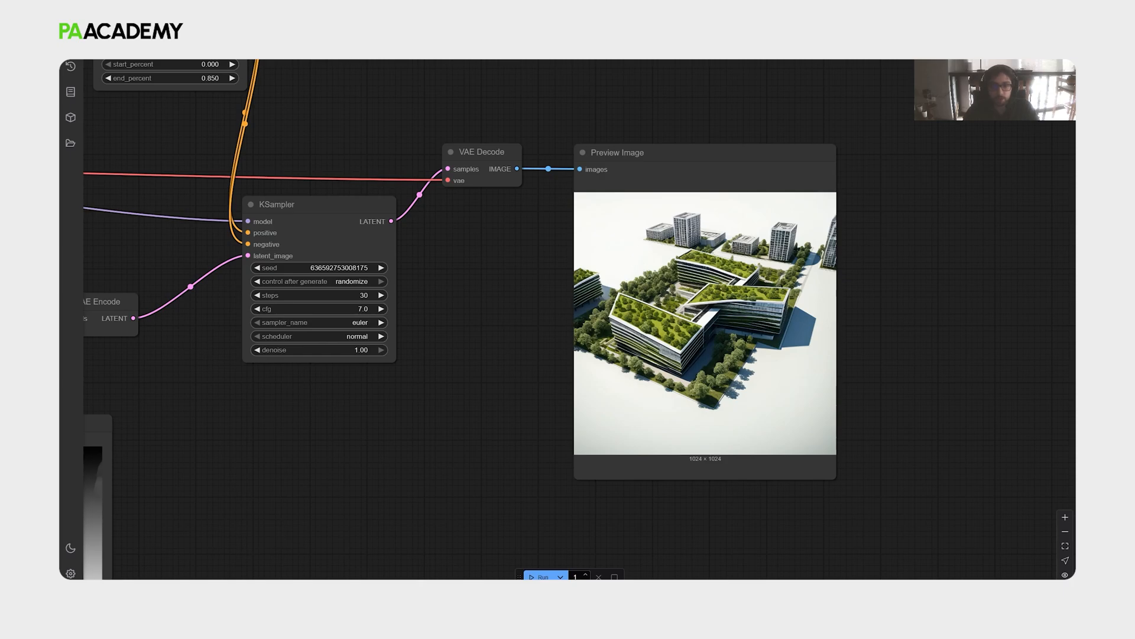
mouse_move(539, 576)
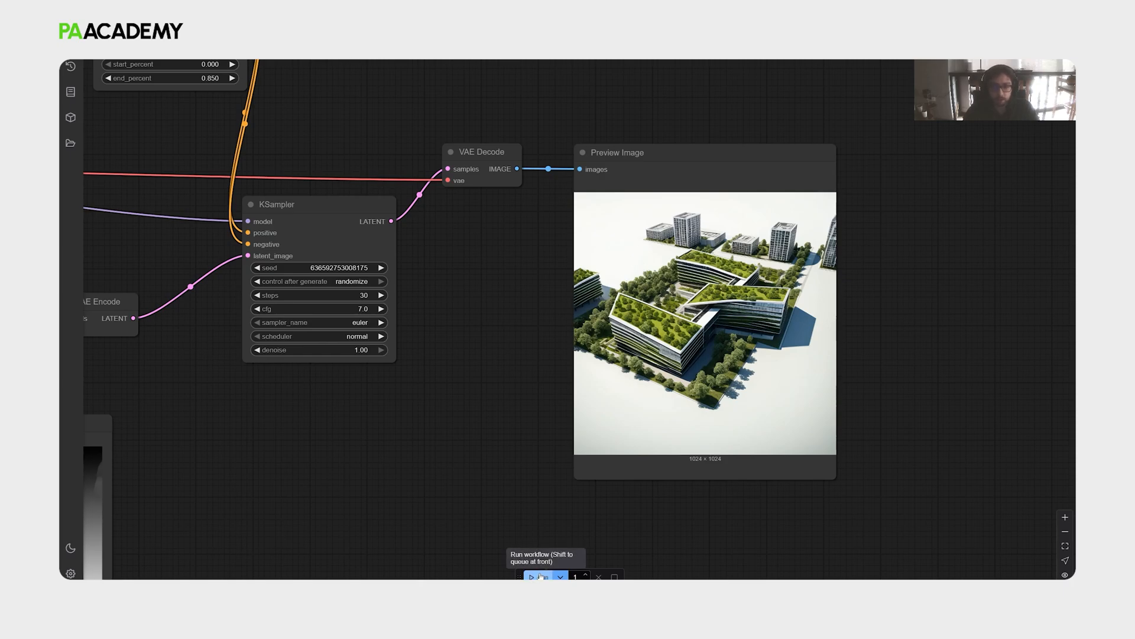
left_click(532, 576)
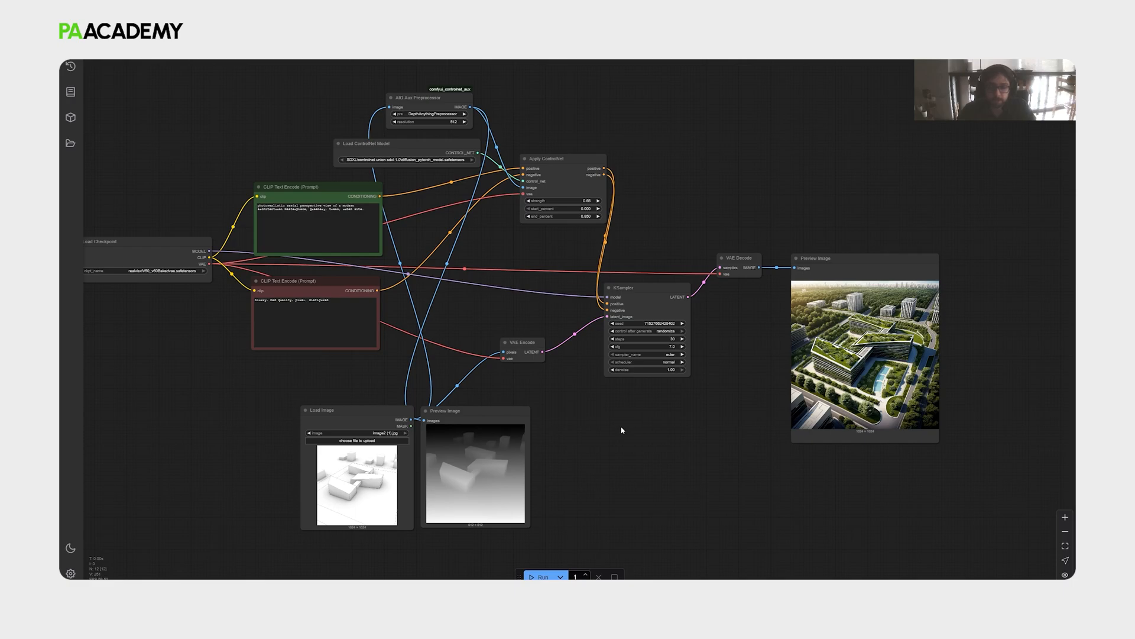
mouse_move(733, 231)
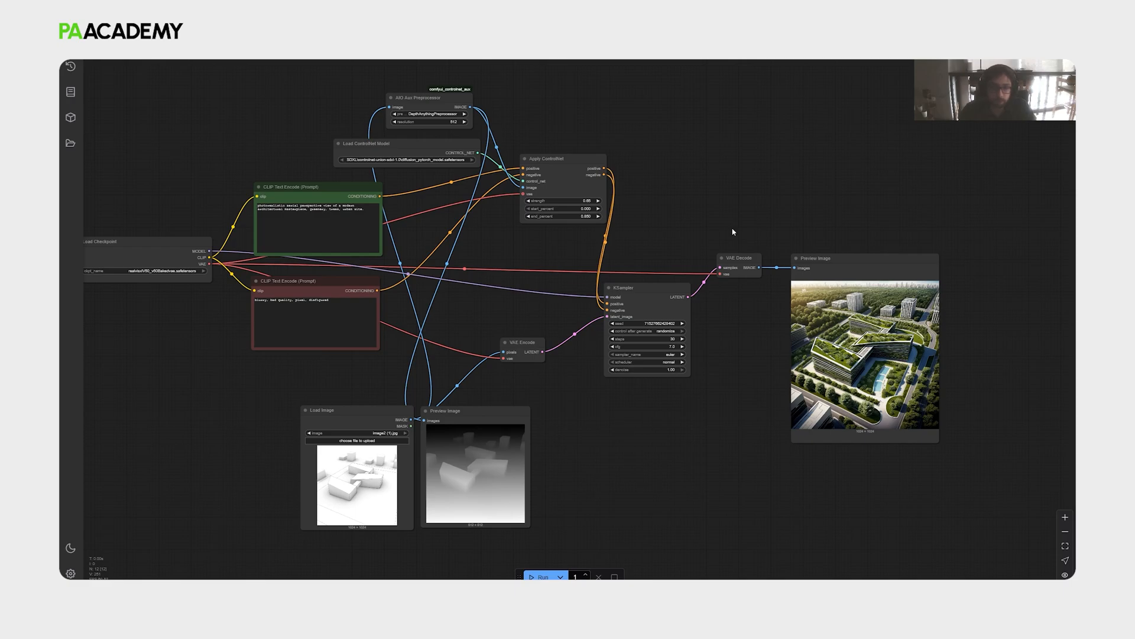
left_click_drag(733, 232, 554, 301)
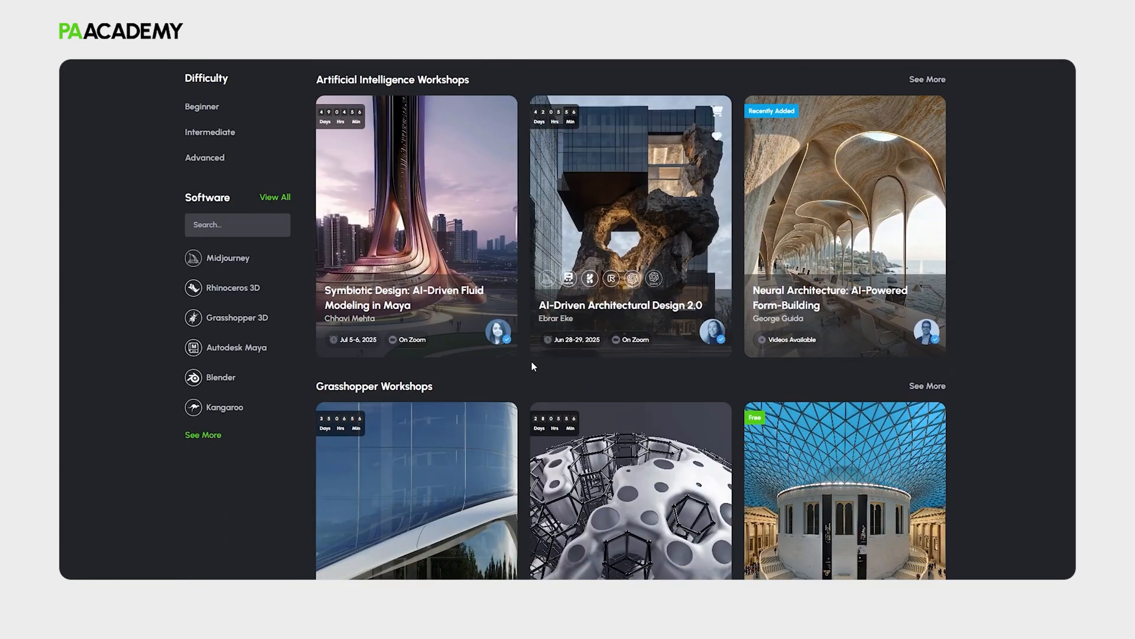
Scroll down the workshop catalogue past the AI and Grasshopper sections.
scroll("down", 3)
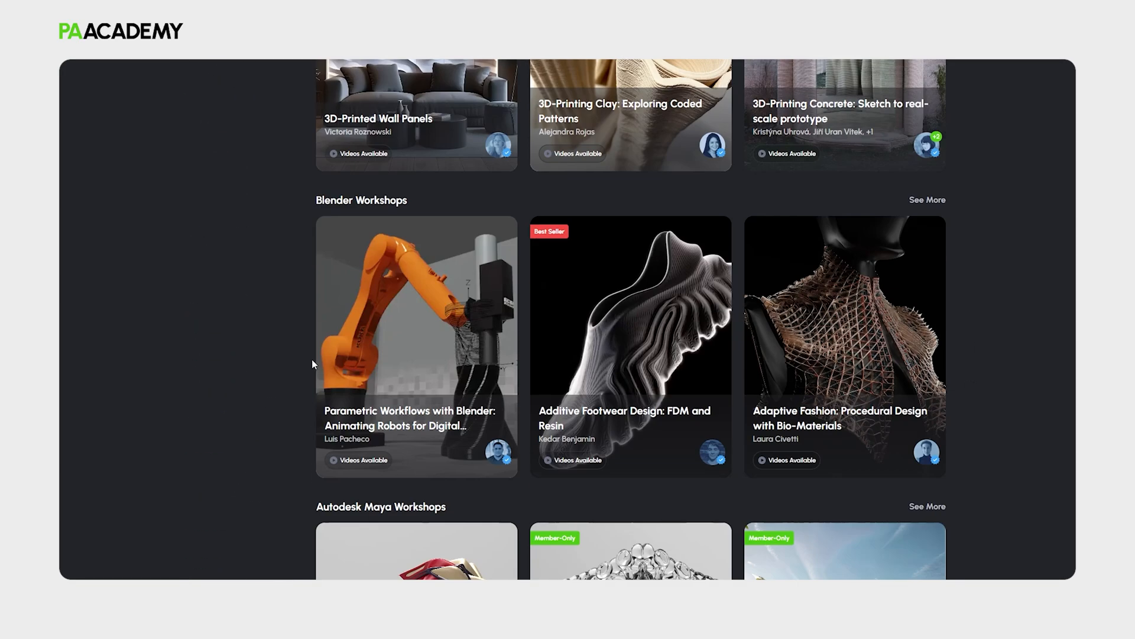